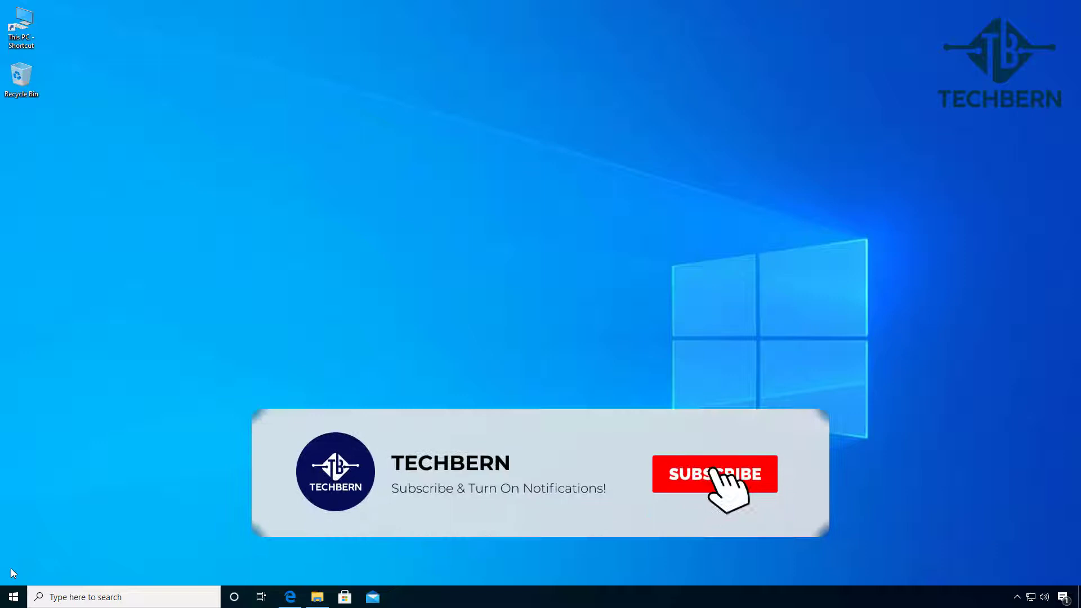
Search Google for 'lazesoft' in Edge and open the Lazesoft Recovery Suite site.
left_click(715, 475)
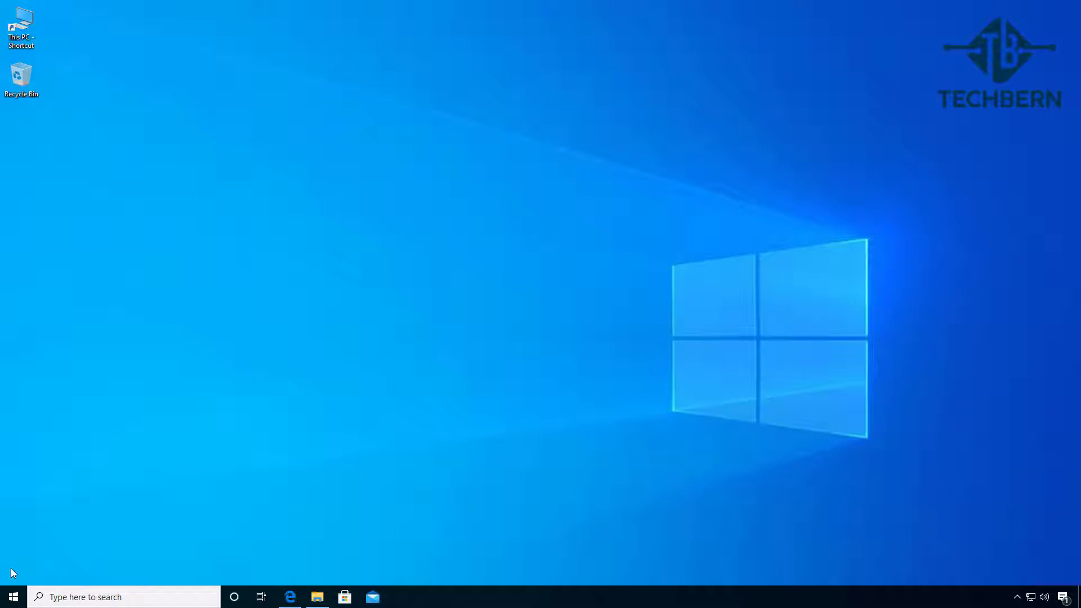
mouse_move(291, 596)
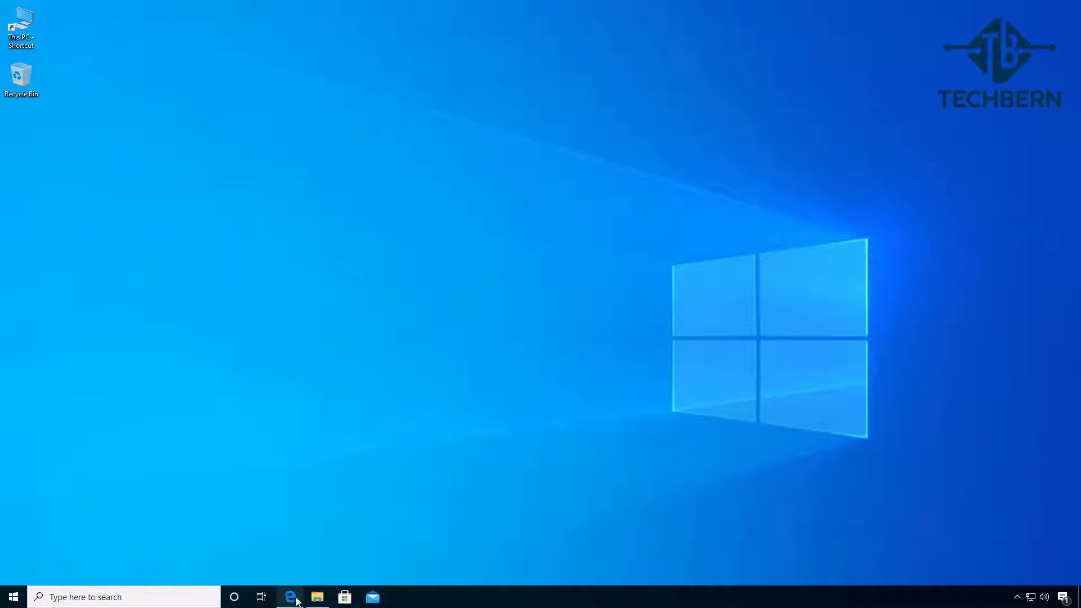
left_click(290, 597)
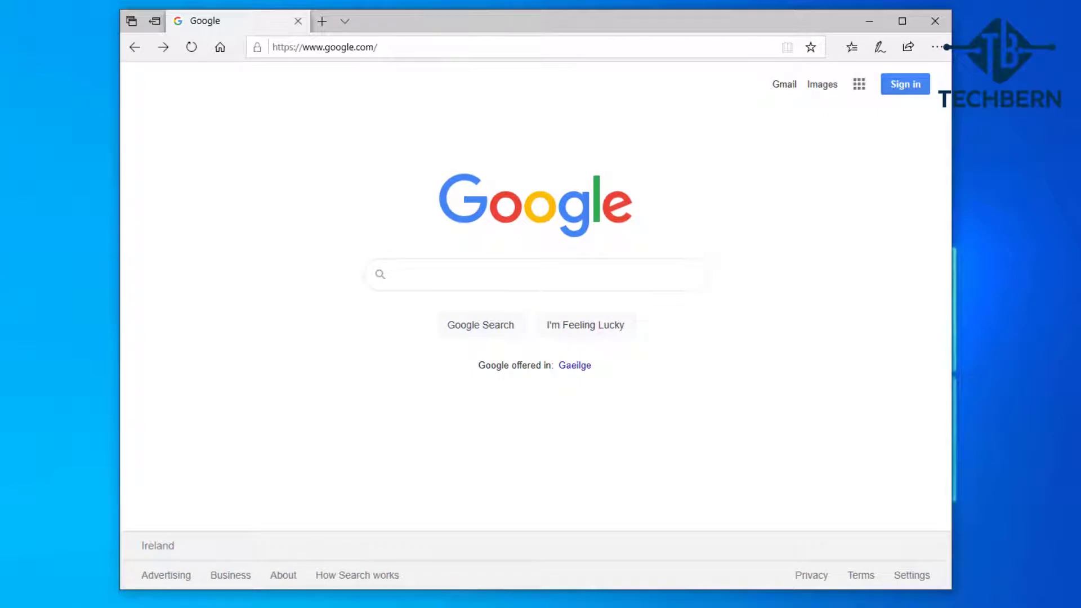
type("lazesoft")
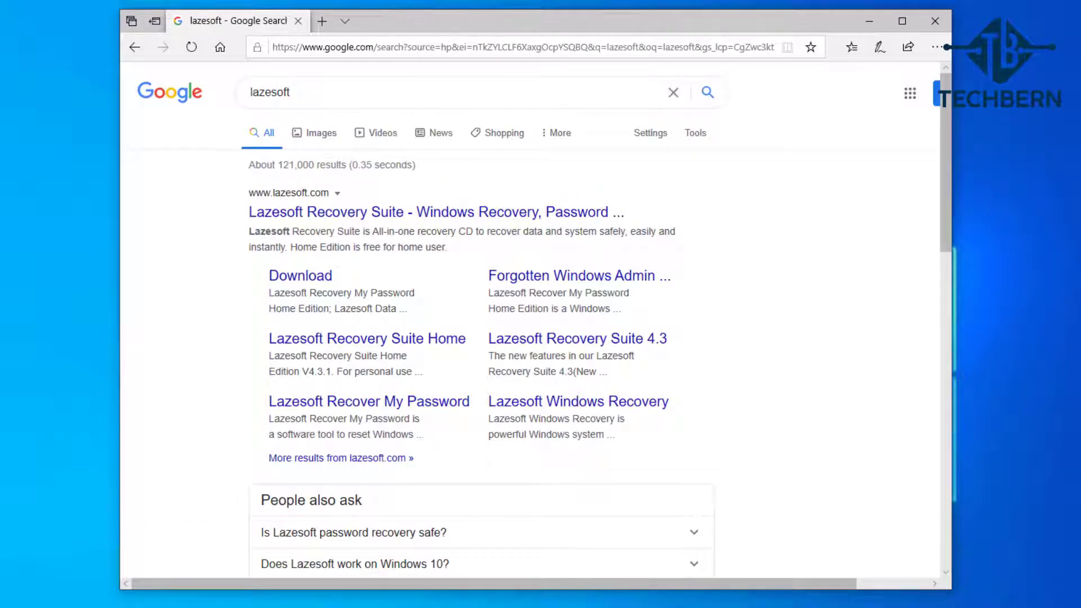
mouse_move(400, 213)
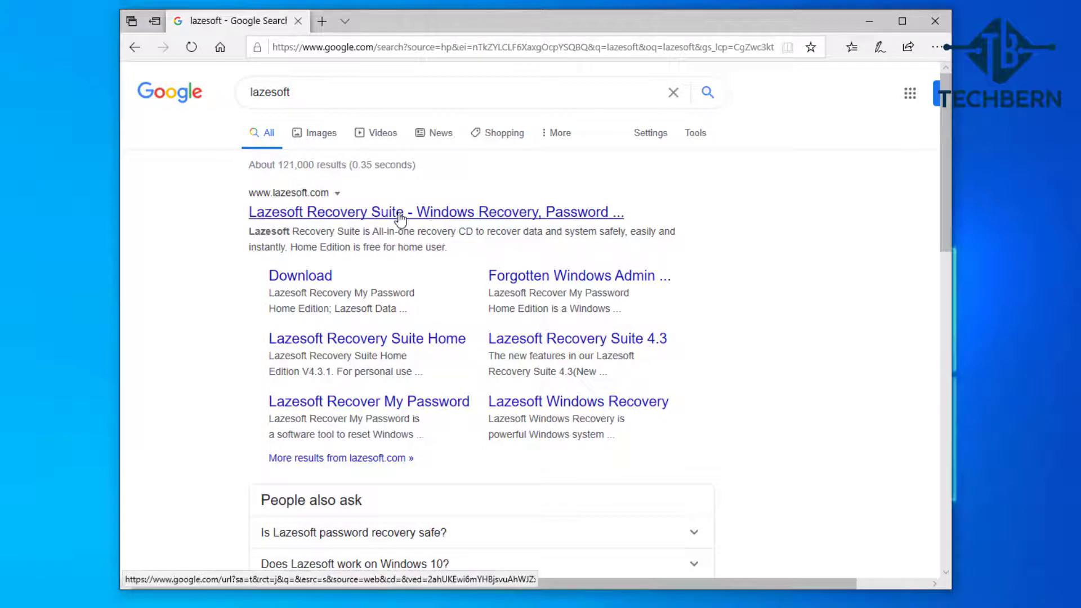
left_click(435, 213)
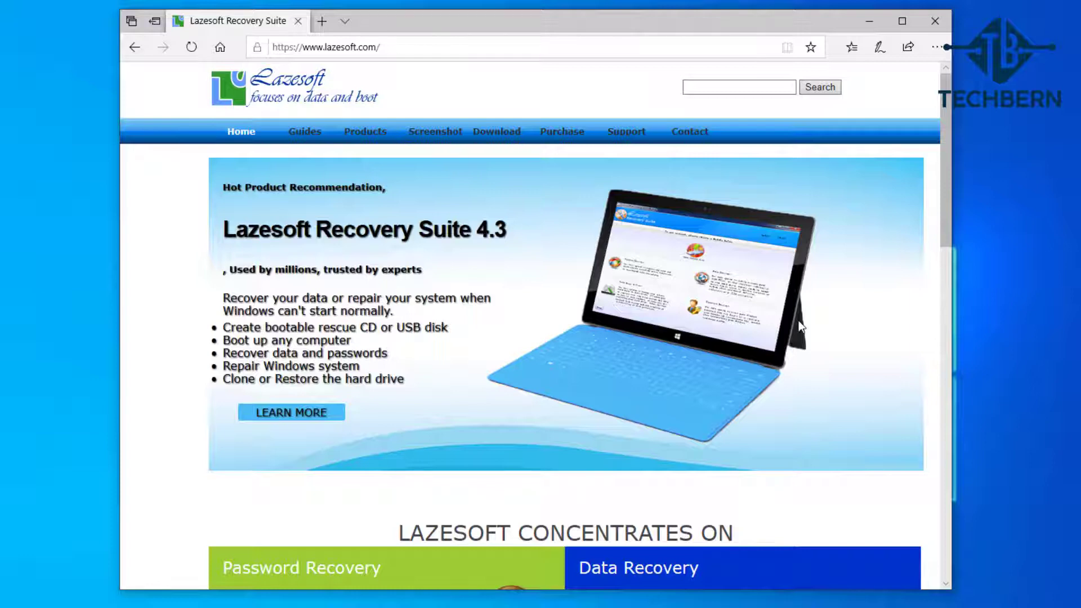
mouse_move(538, 201)
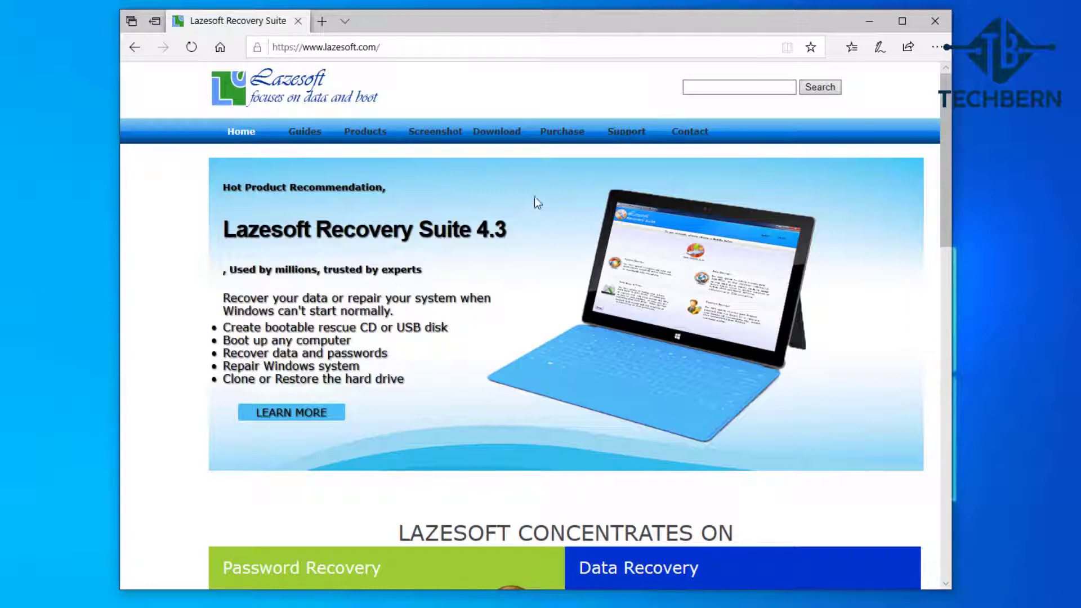
From the Download page, download and save the free Home Edition installer lsrshsetup.exe.
left_click(495, 132)
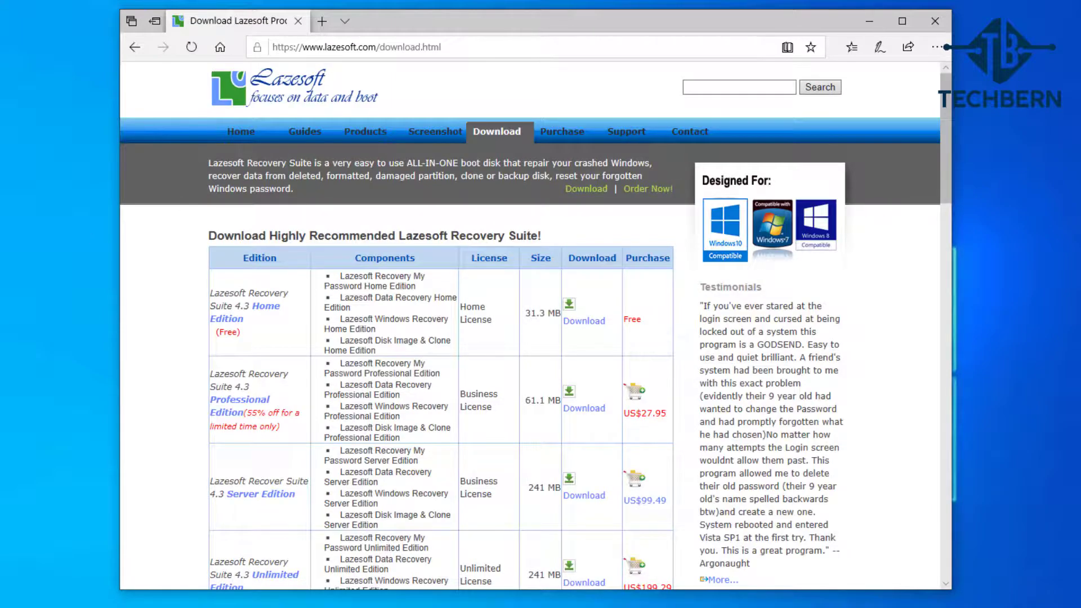
scroll("down", 3)
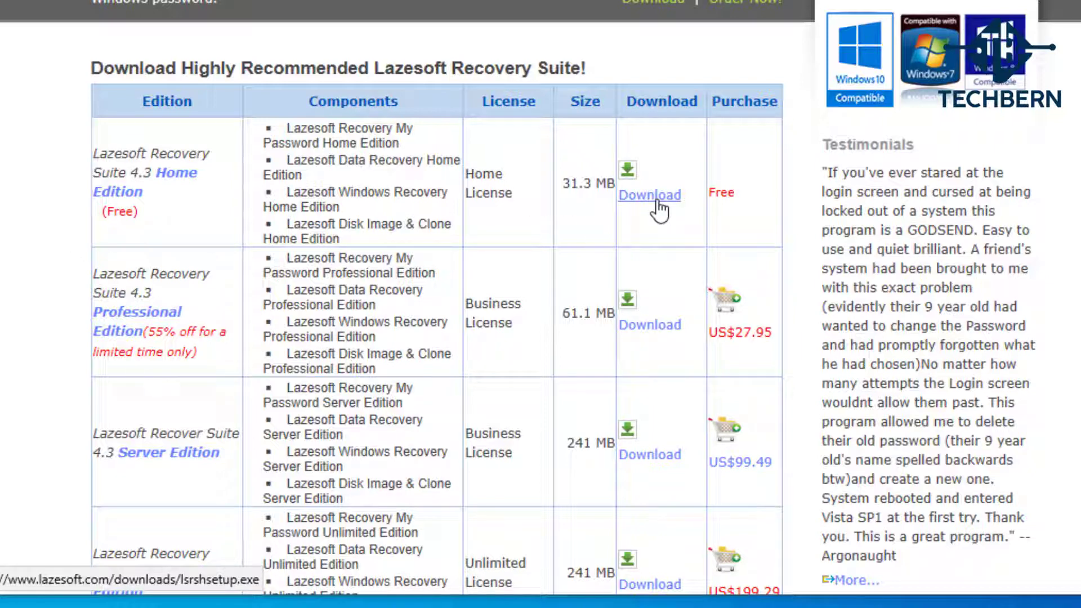
left_click(648, 195)
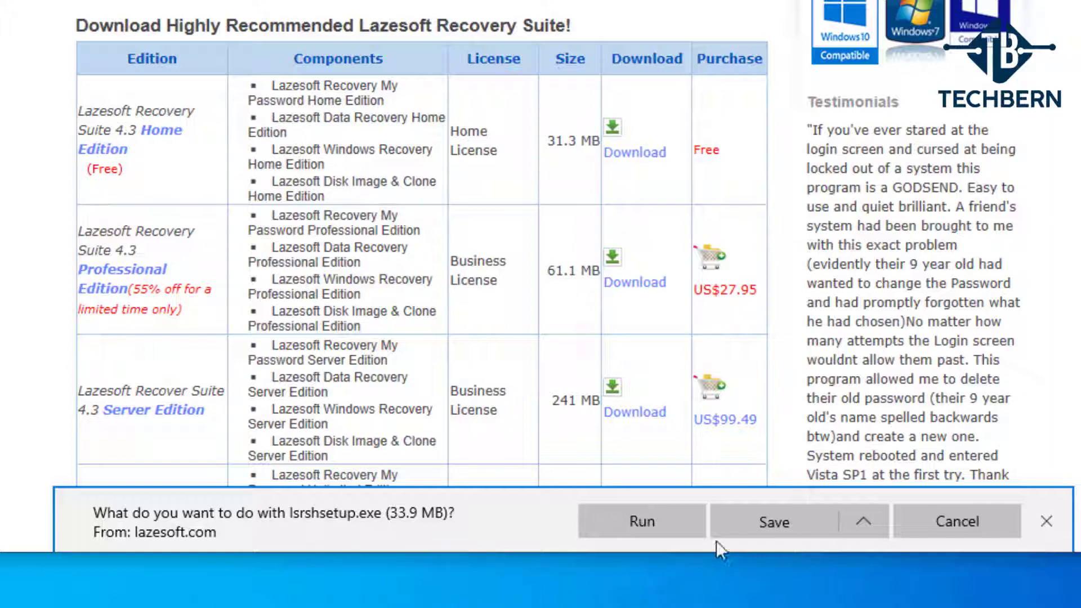
left_click(773, 521)
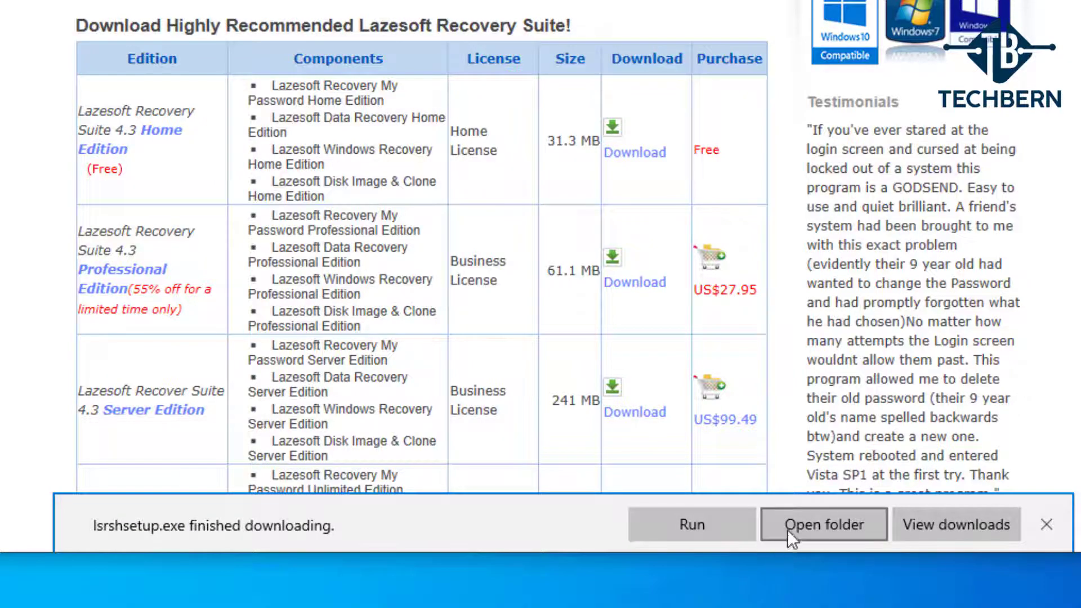
Show the downloaded lsrshsetup installer in the Downloads folder.
left_click(822, 525)
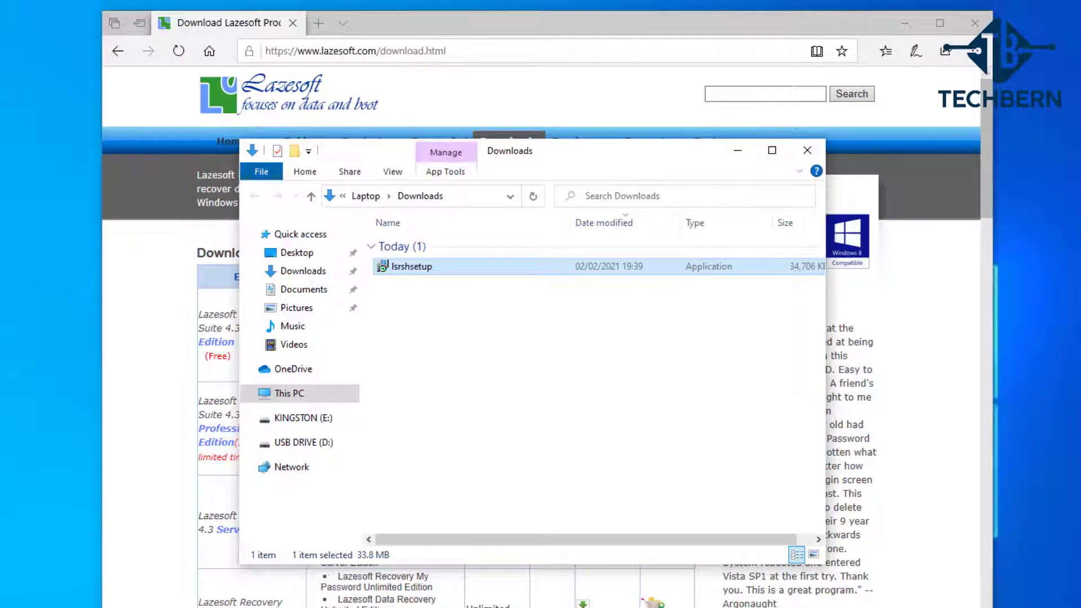
mouse_move(905, 24)
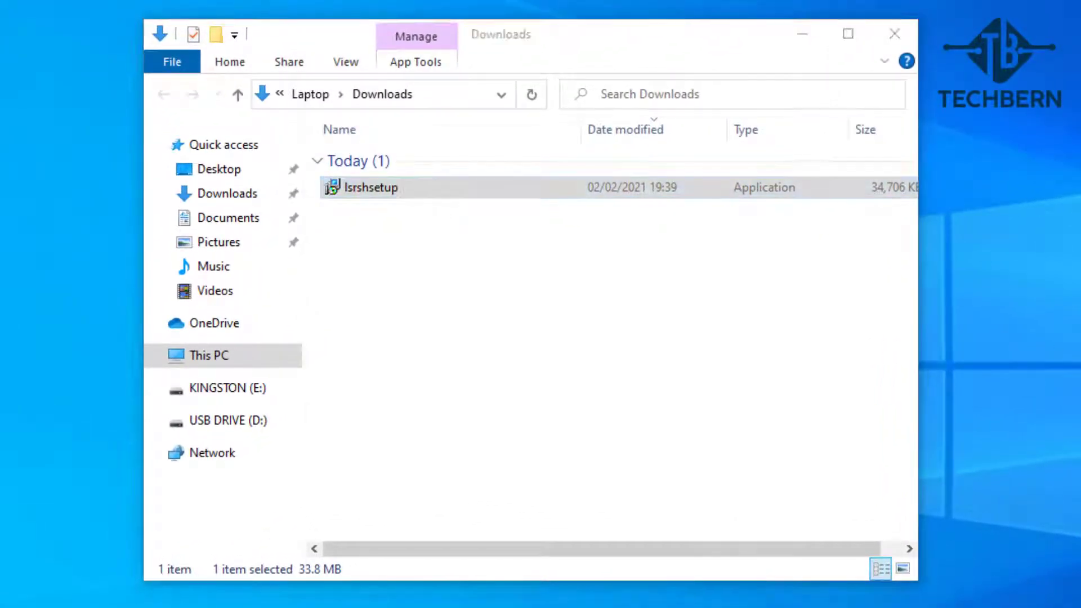
Run lsrshsetup, accept the license and install with default folder and Start Menu entries.
double_click(371, 187)
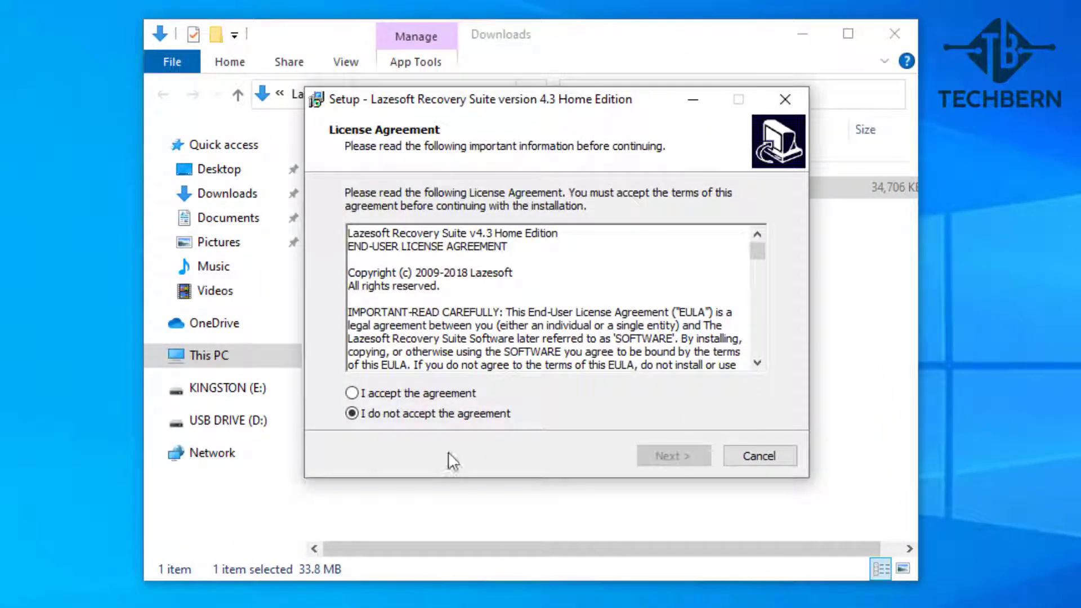
left_click(352, 393)
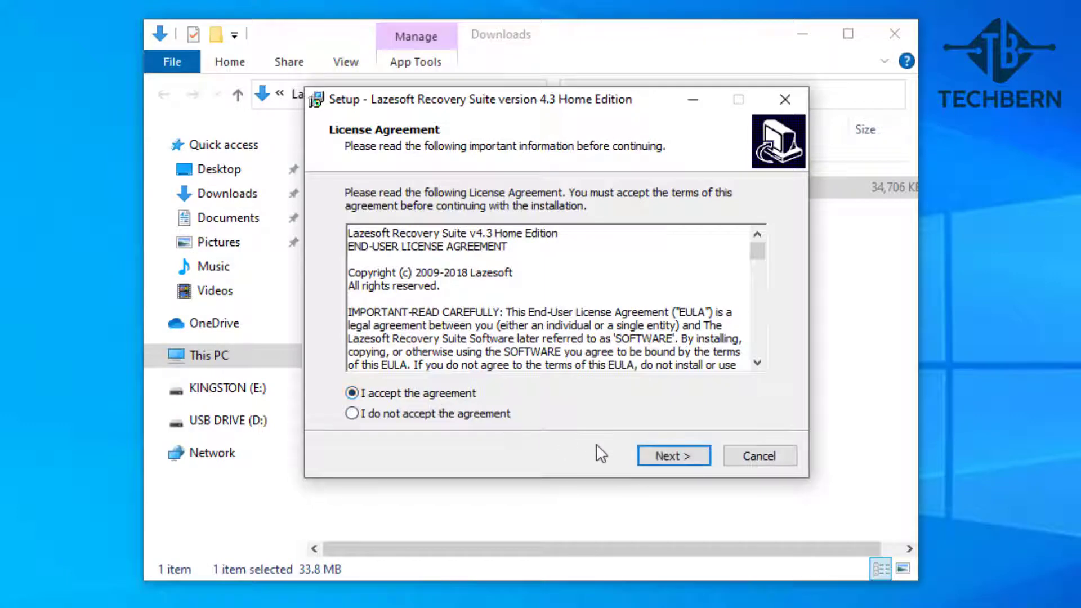
left_click(673, 455)
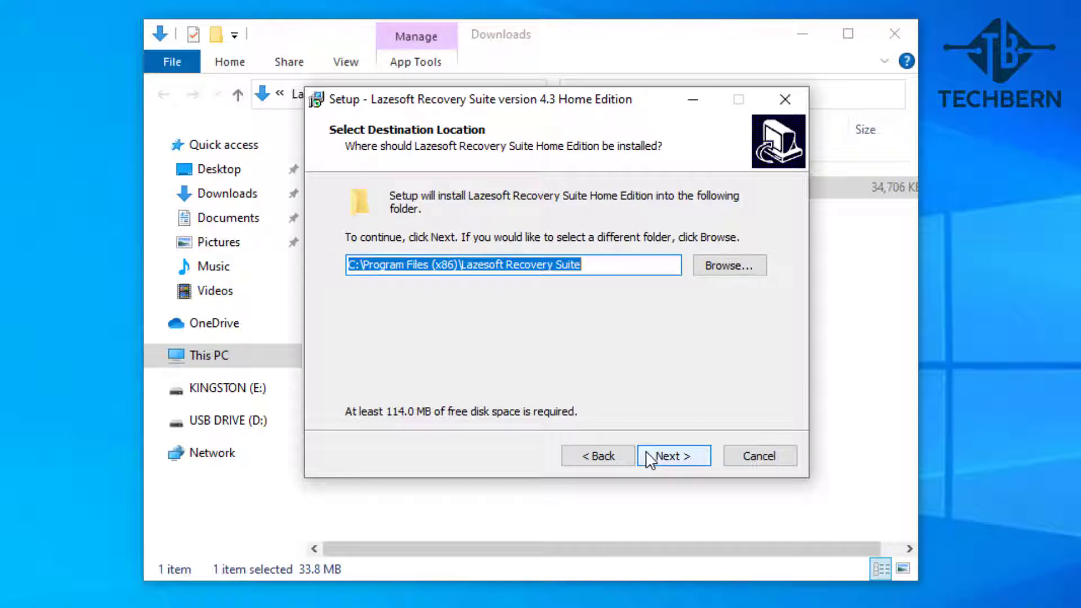
left_click(674, 456)
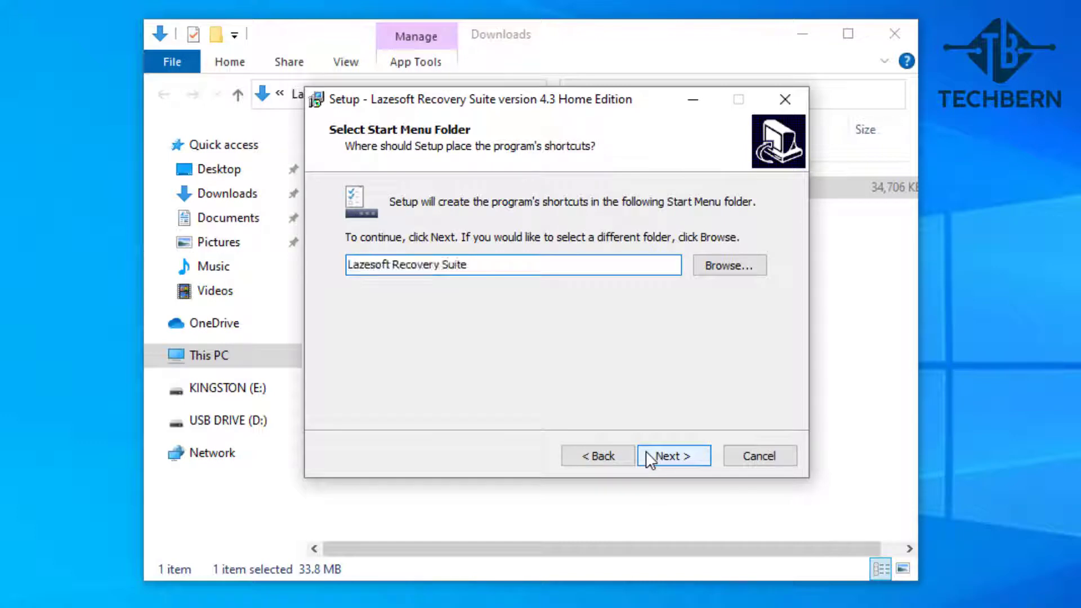
left_click(672, 454)
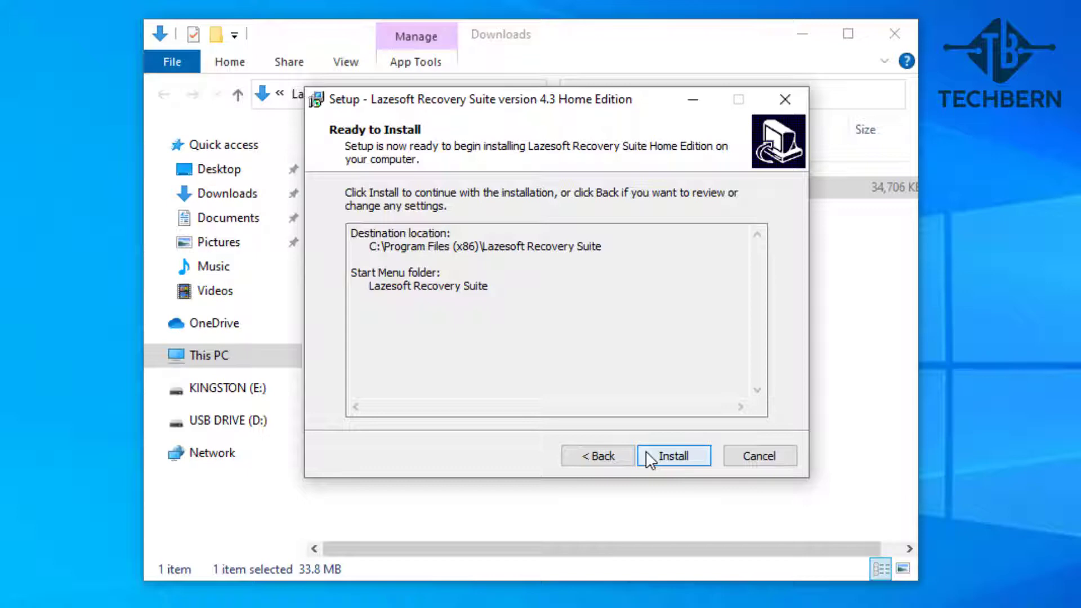
left_click(674, 456)
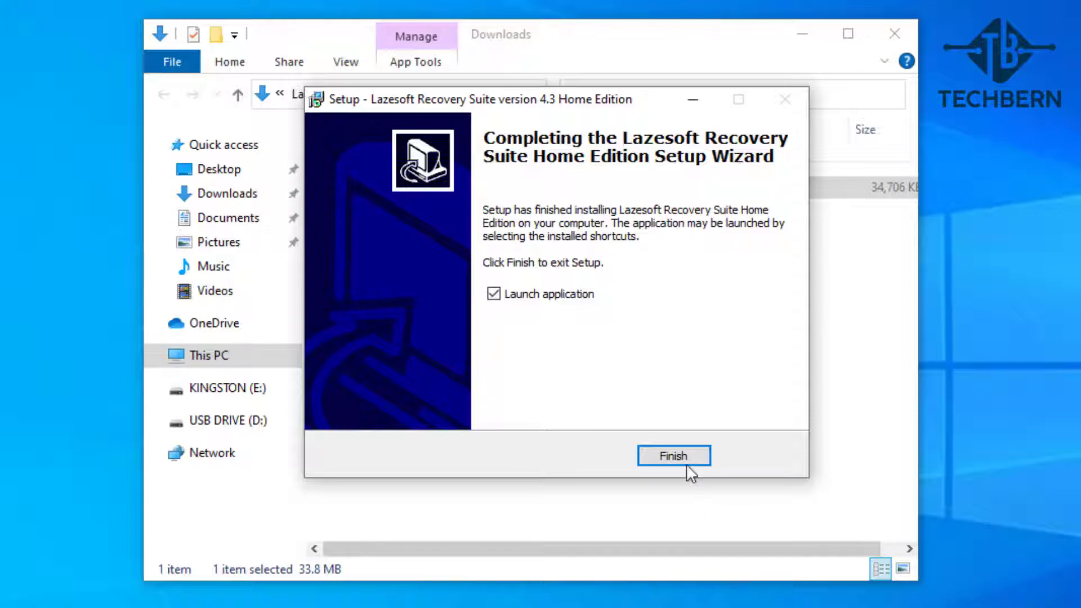
Finish setup and launch Lazesoft Recovery Suite Home to its module menu.
left_click(673, 457)
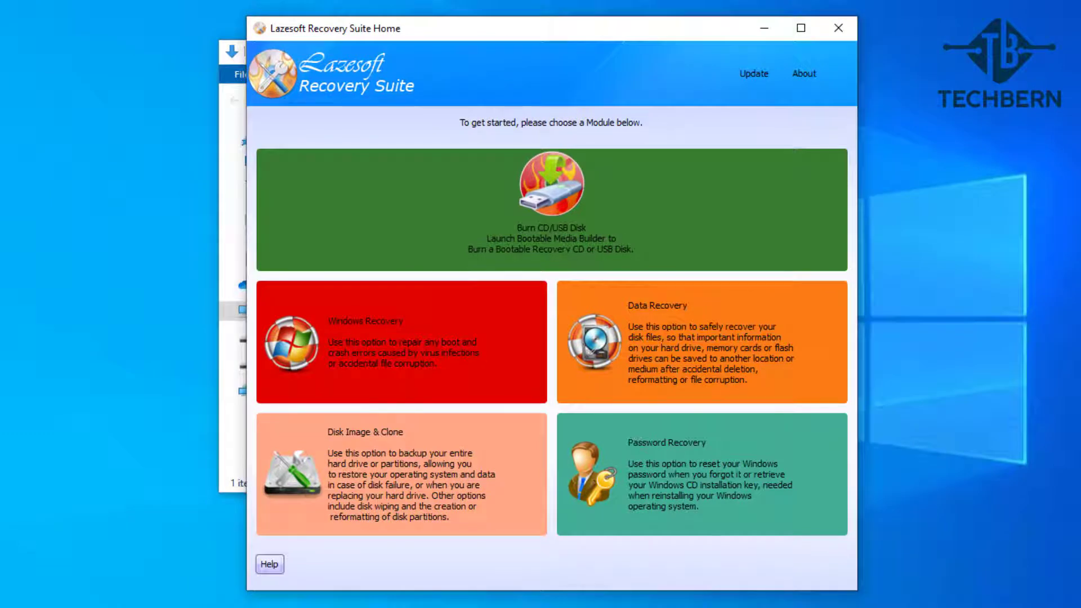
left_click(400, 341)
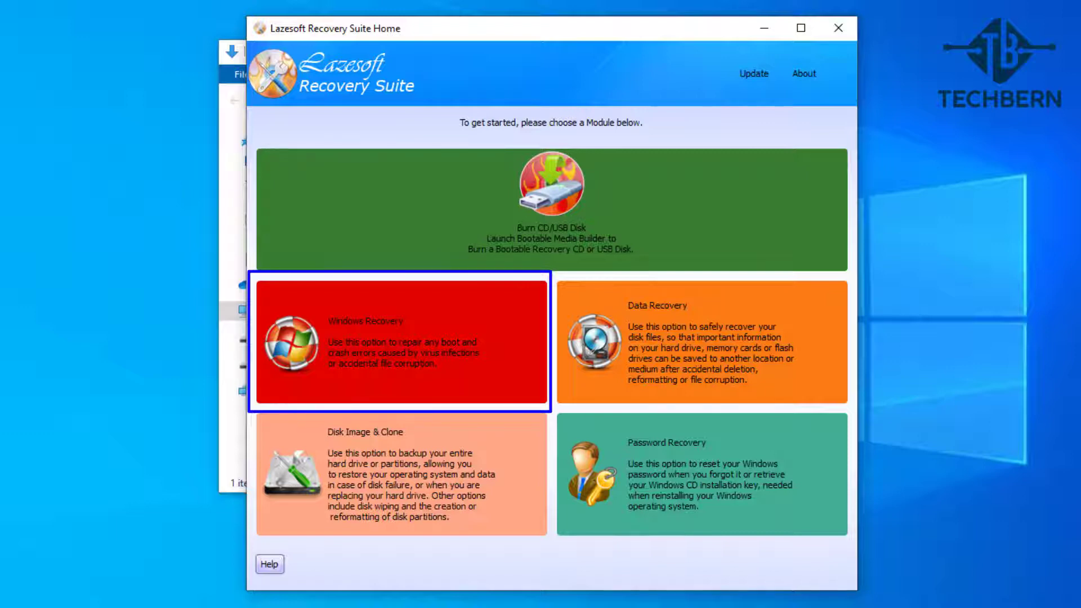
left_click(701, 341)
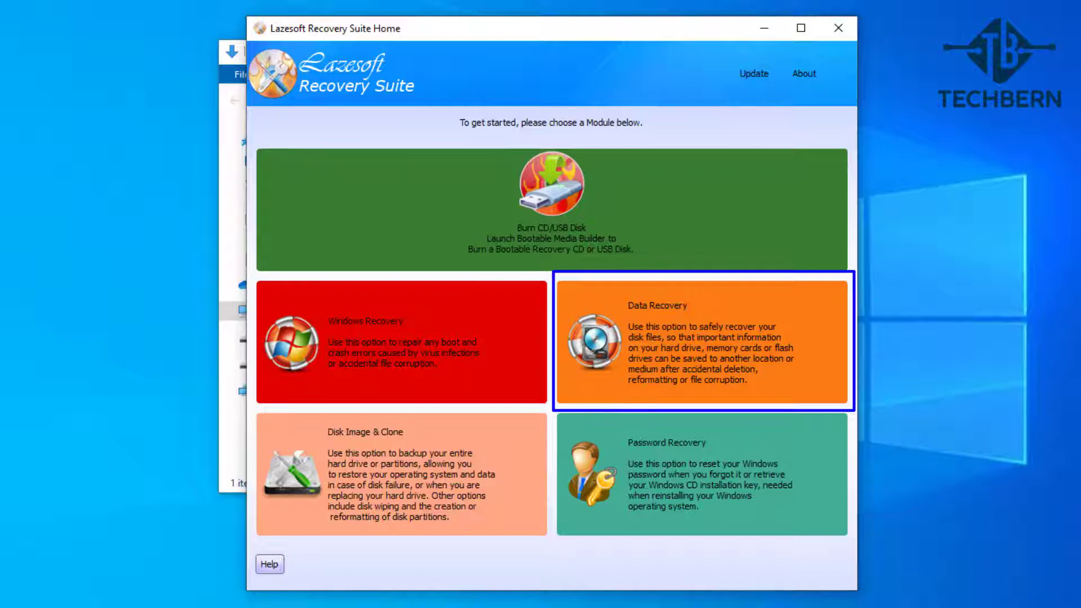
left_click(701, 474)
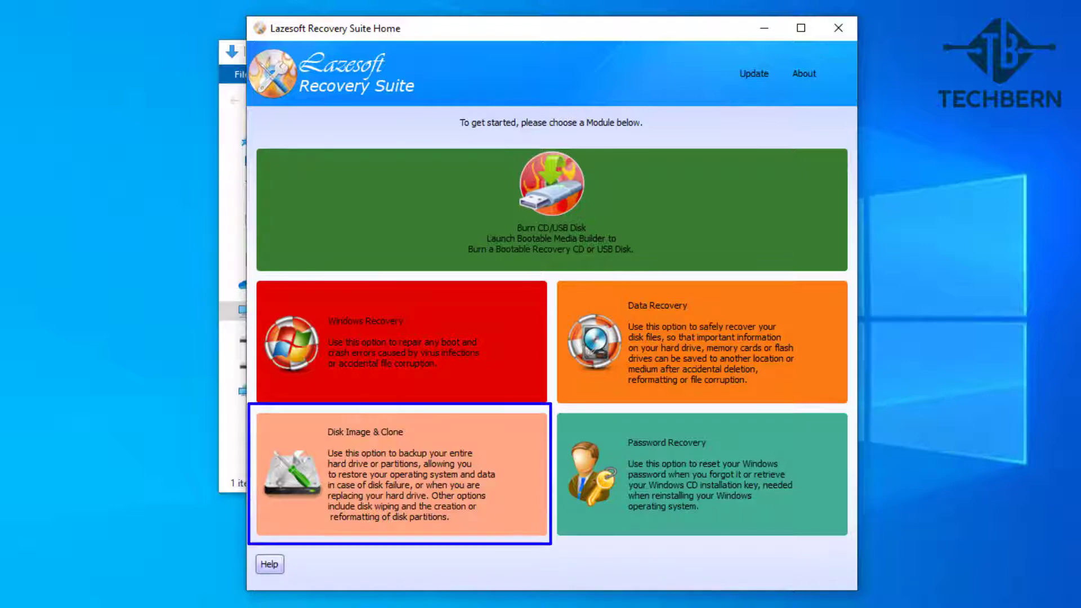
mouse_move(527, 539)
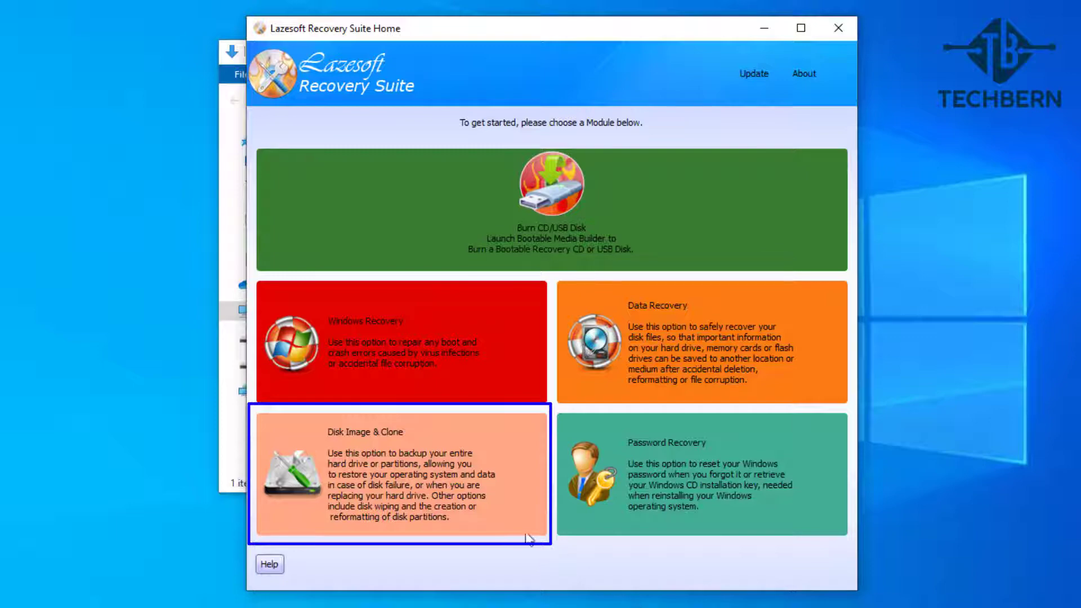
Enter the Disk Image & Clone module with its backup, restore and clone tools.
left_click(400, 476)
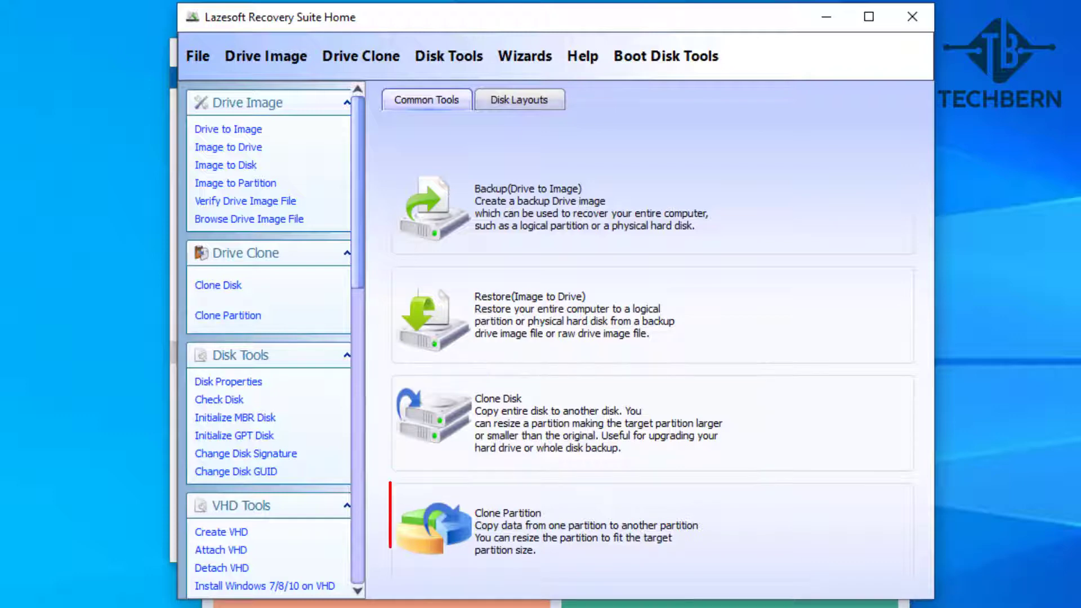
left_click(581, 534)
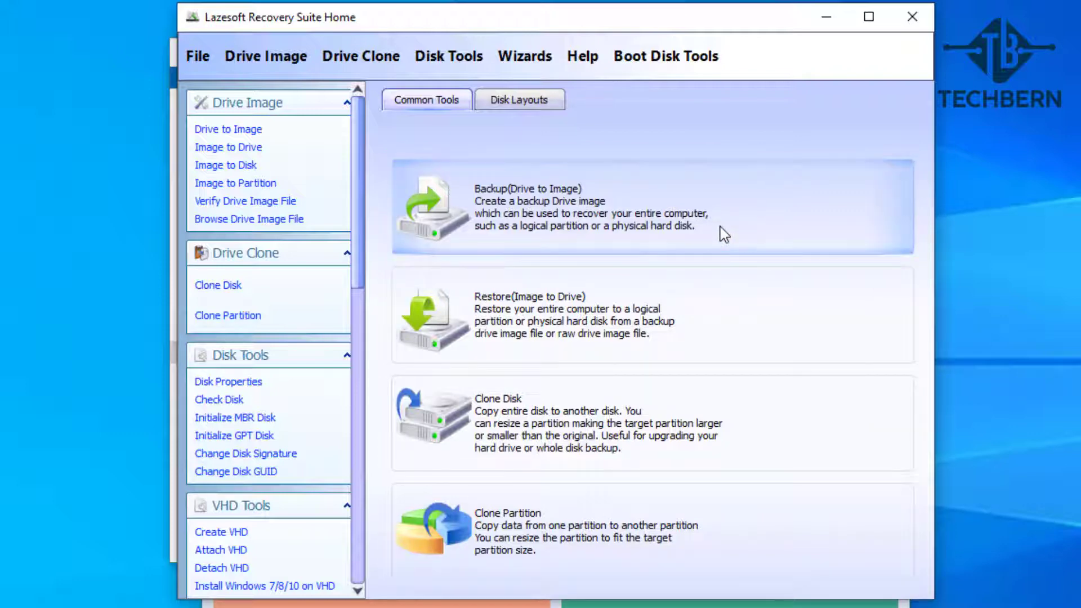
Start a Drive to Image backup and tick System and Boot so all four partitions are included.
left_click(651, 207)
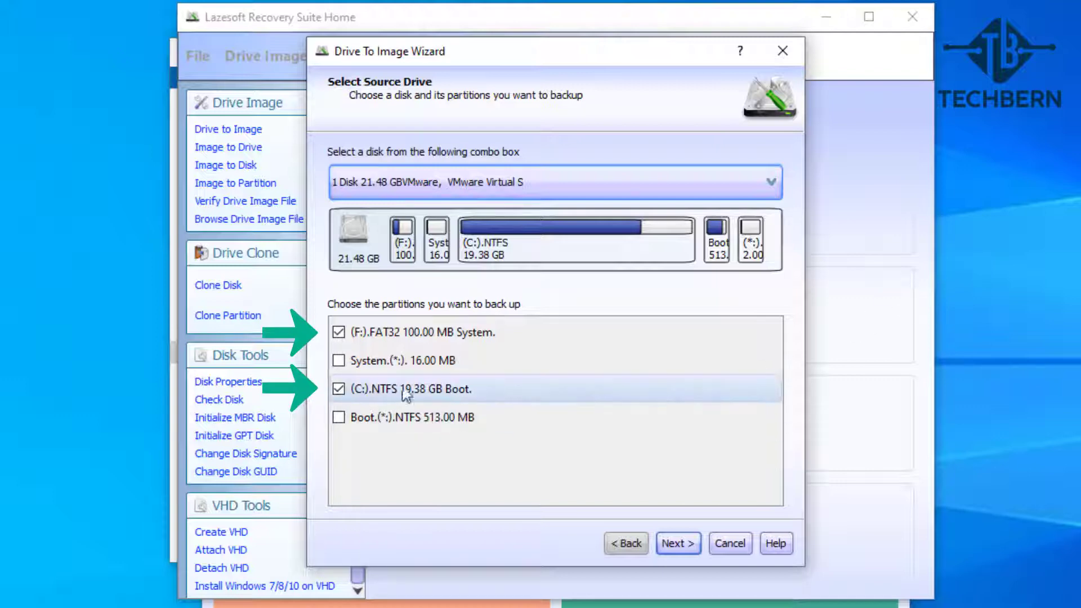
left_click(339, 361)
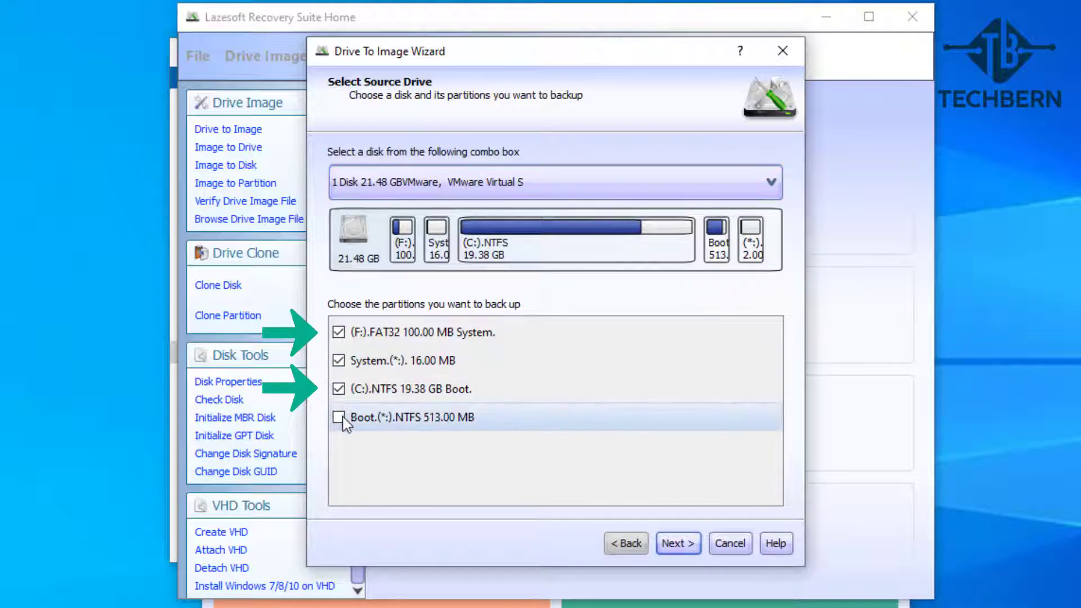
left_click(339, 417)
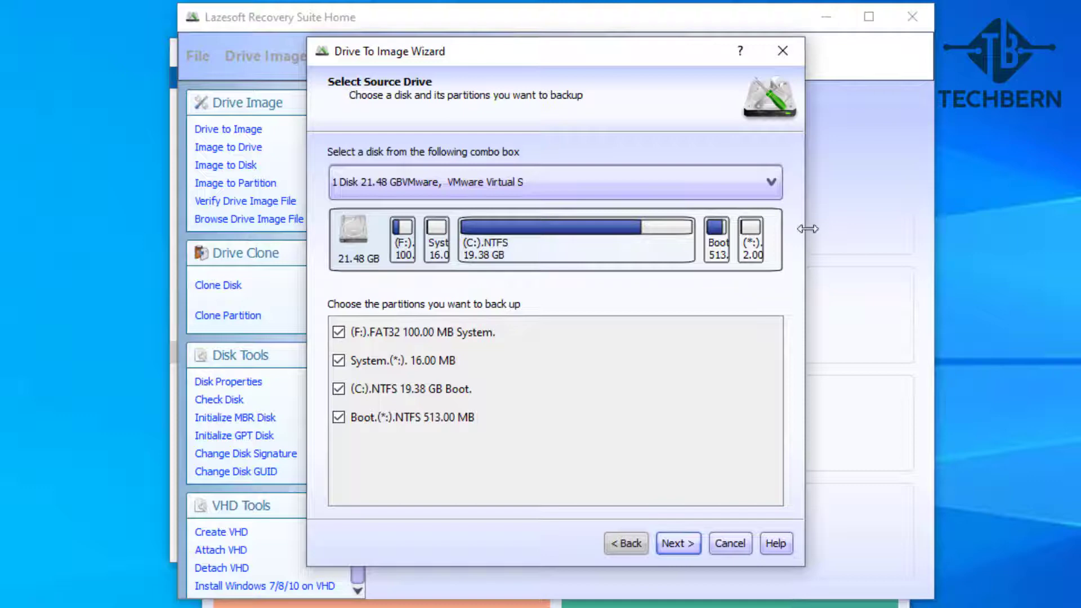
left_click(773, 183)
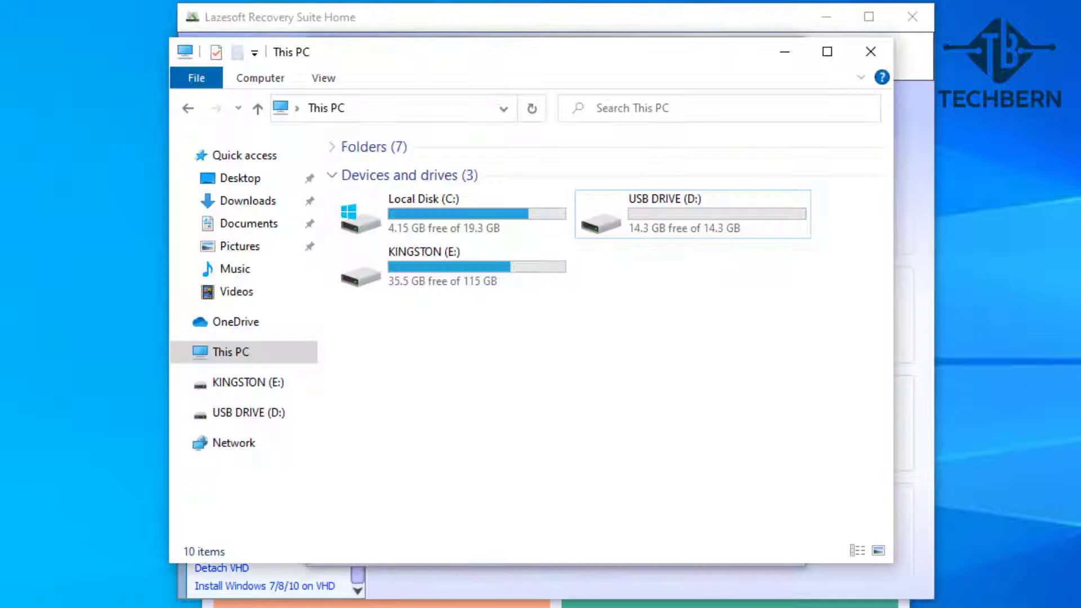
Close the File Explorer drive window and advance the wizard with all four partitions selected.
left_click(452, 214)
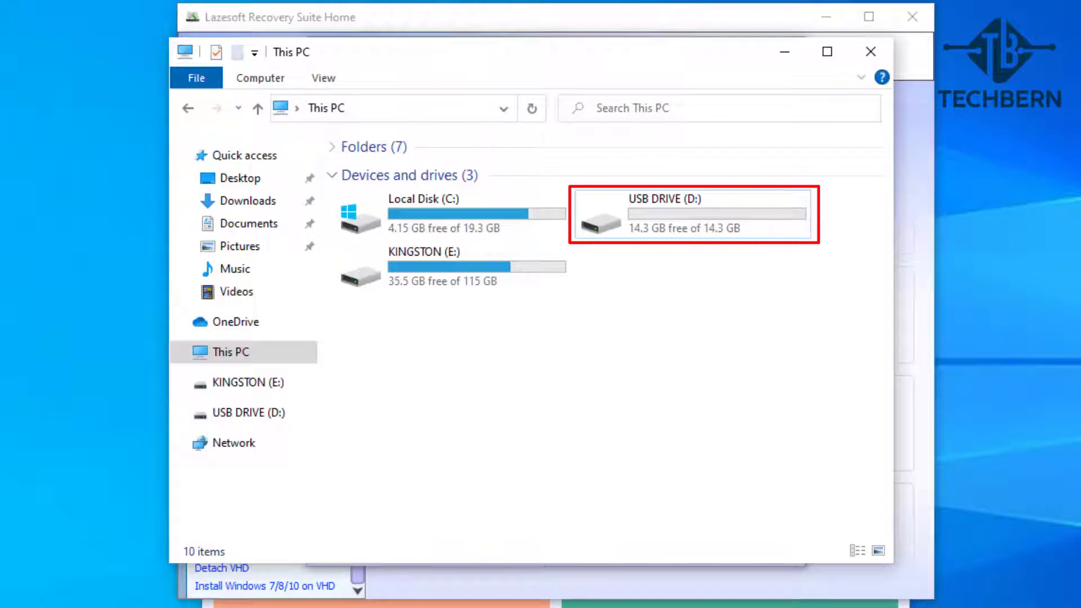
left_click(441, 266)
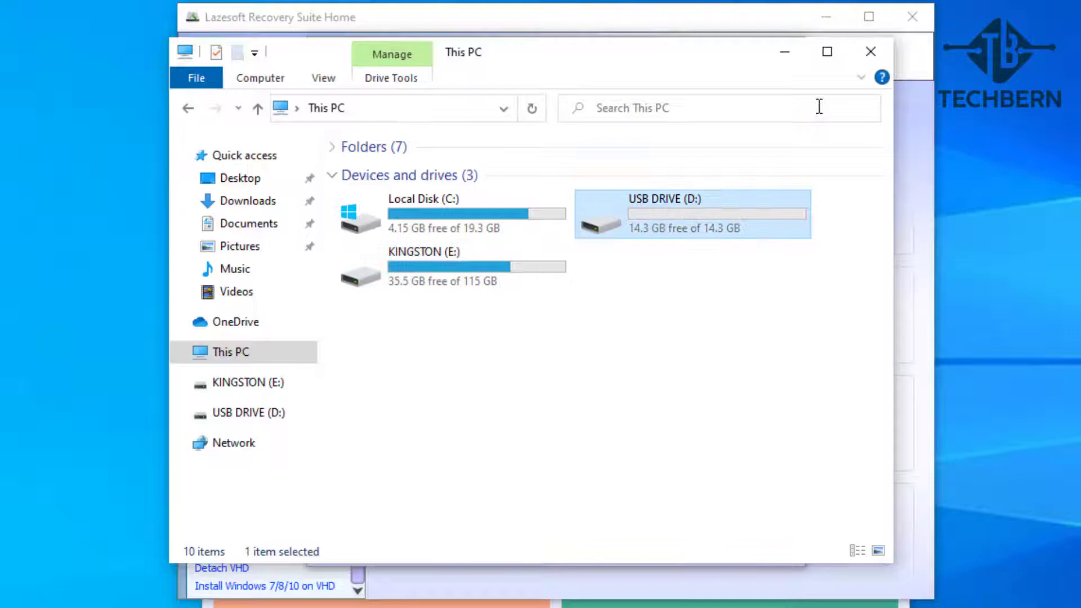
left_click(228, 128)
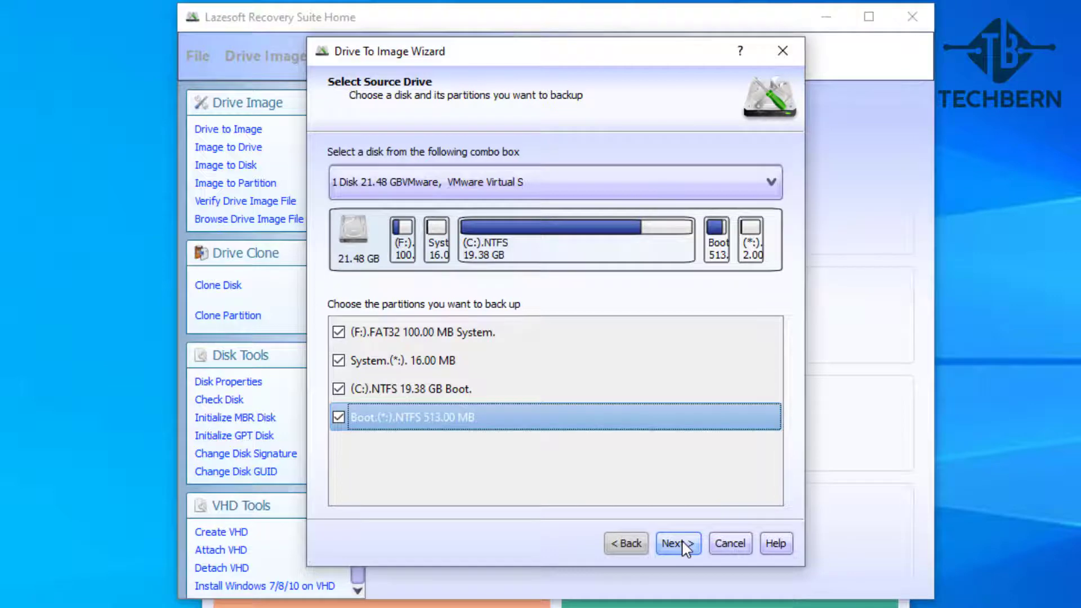
left_click(678, 543)
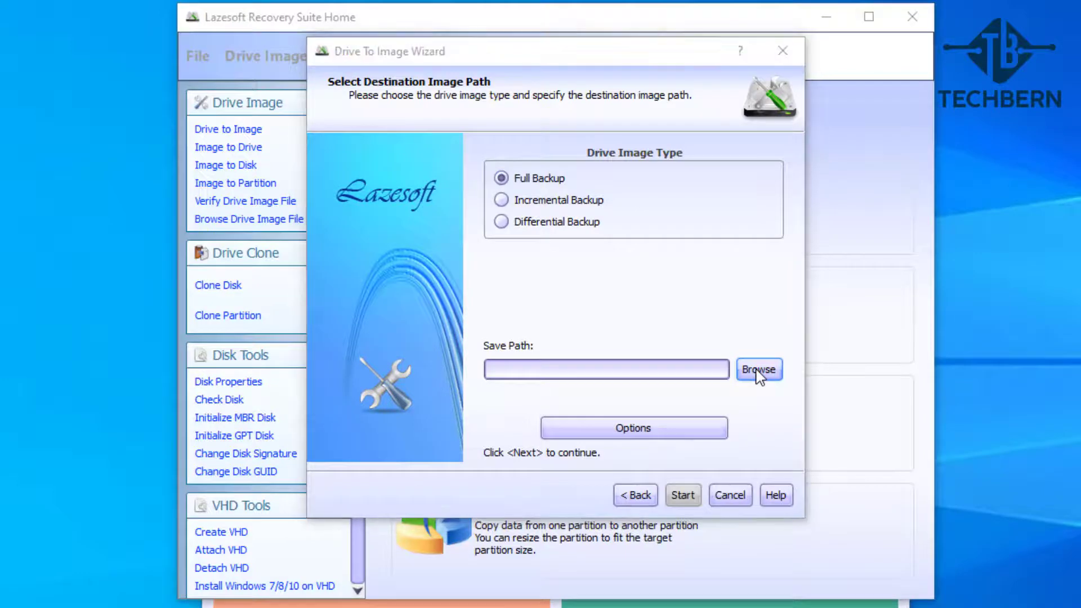
Browse to KINGSTON (E:) and create a new folder named 'Lazesoft Backup'.
left_click(758, 370)
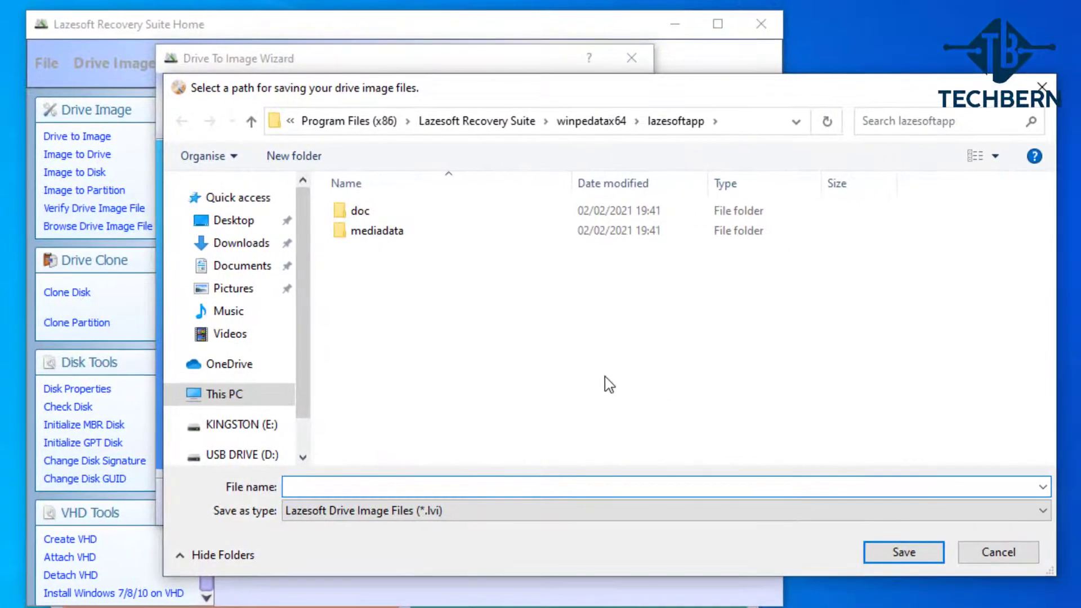
left_click(218, 395)
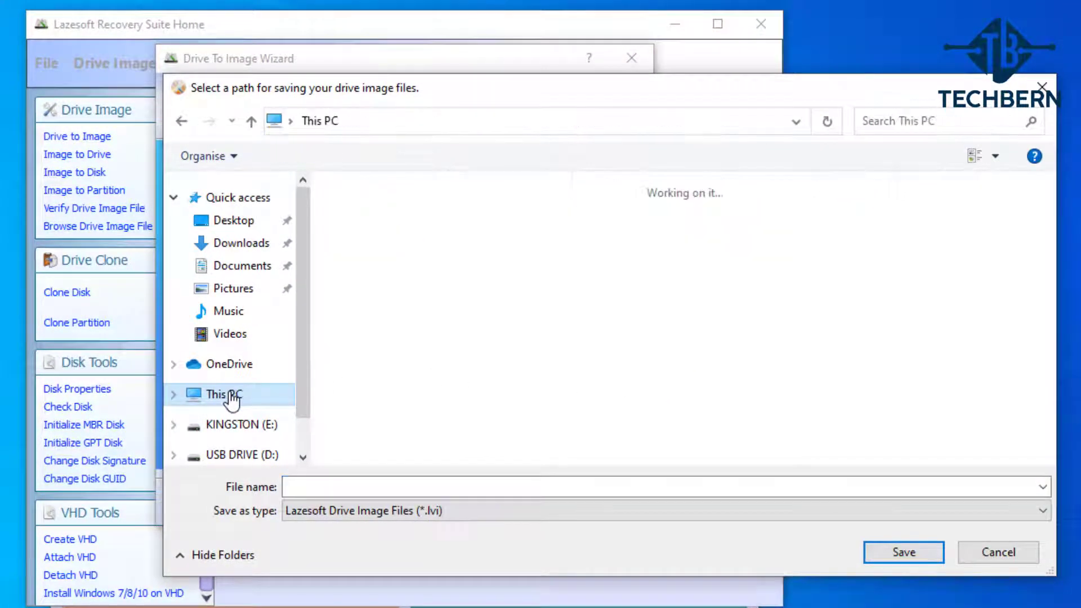
left_click(223, 395)
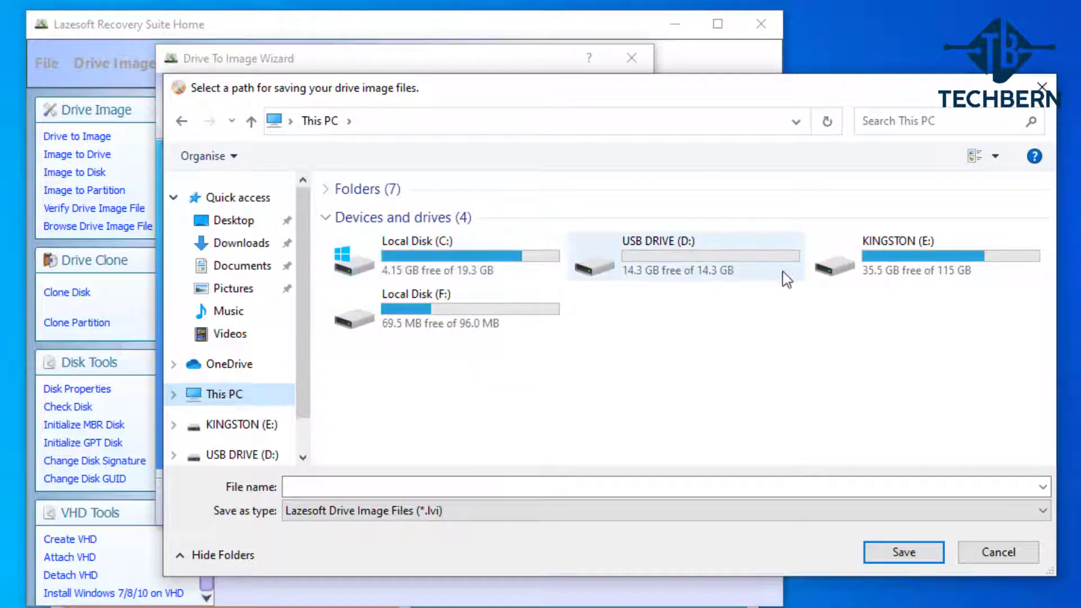
mouse_move(883, 259)
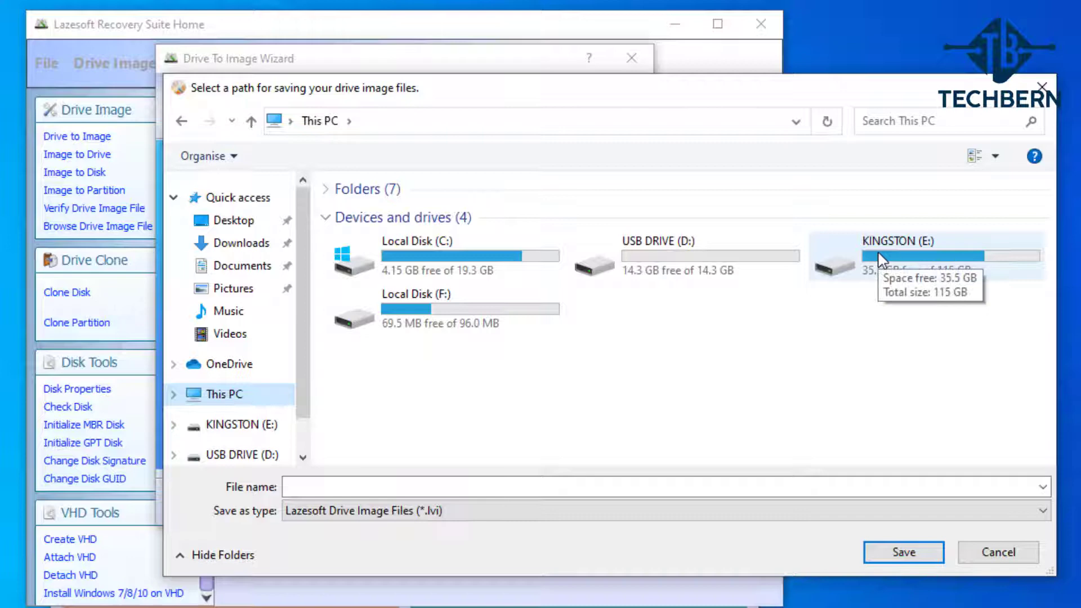
double_click(896, 255)
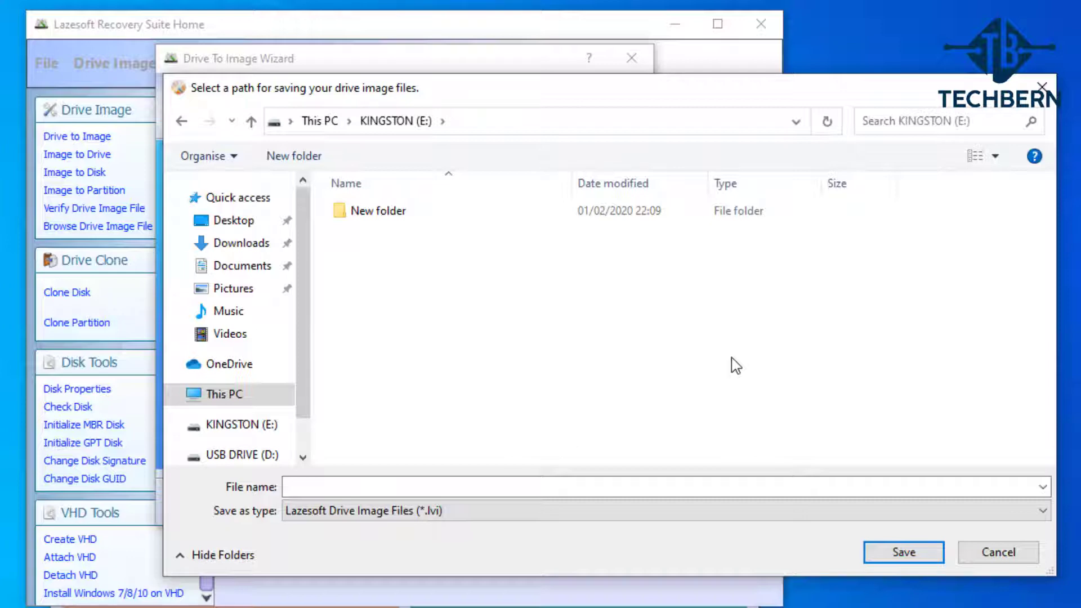
mouse_move(385, 283)
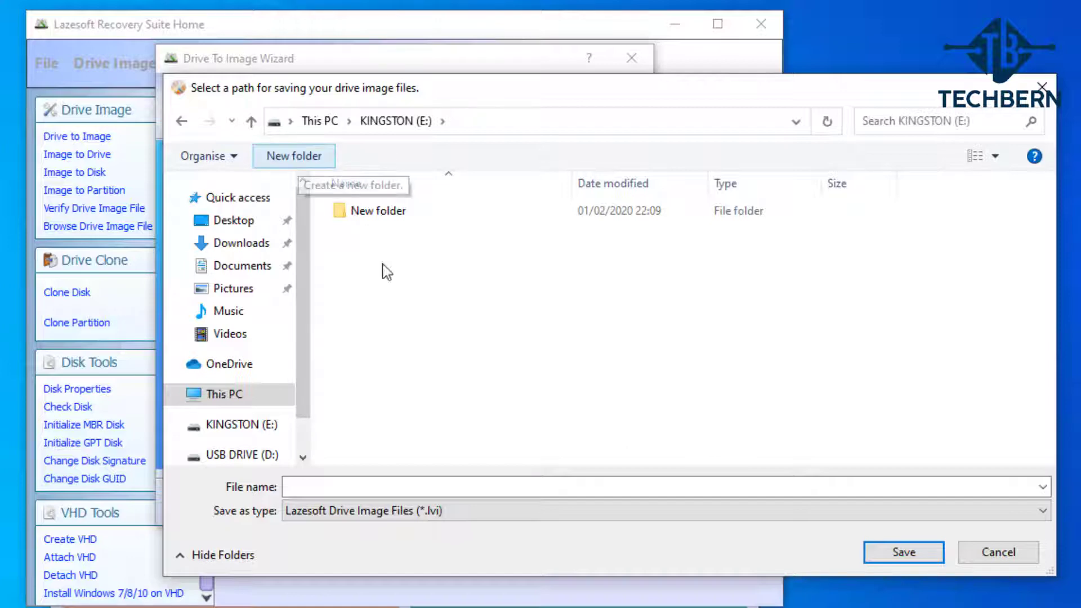
left_click(293, 156)
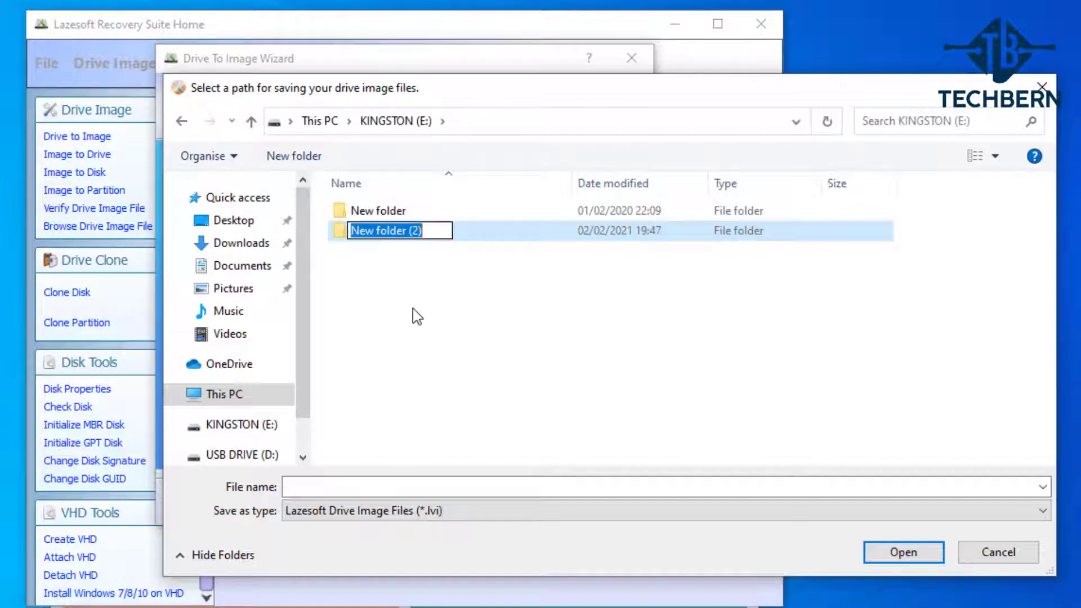
type("Lazesoft")
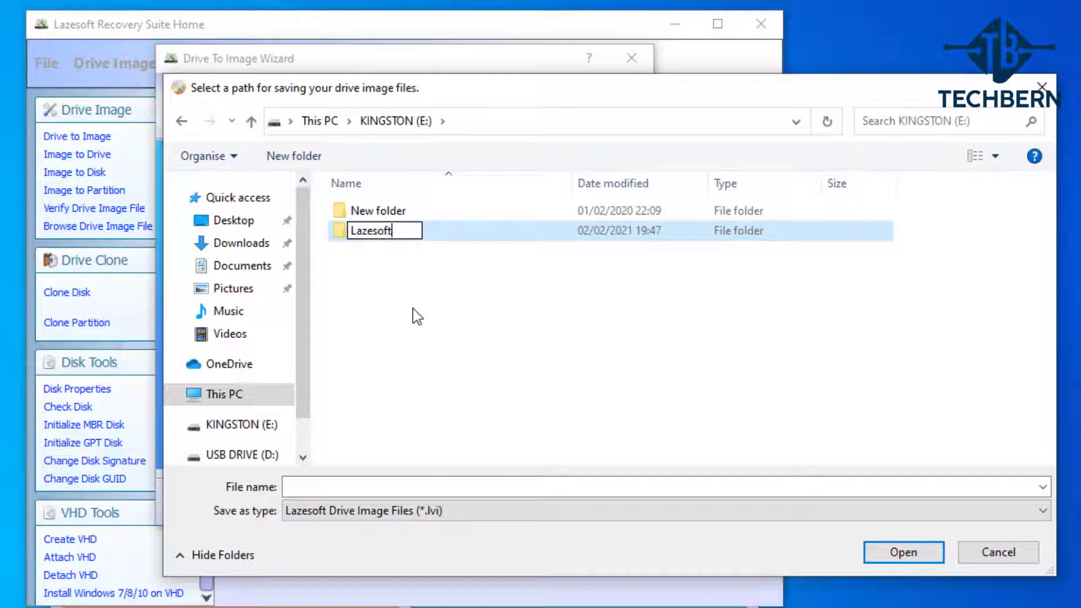
type("Backup")
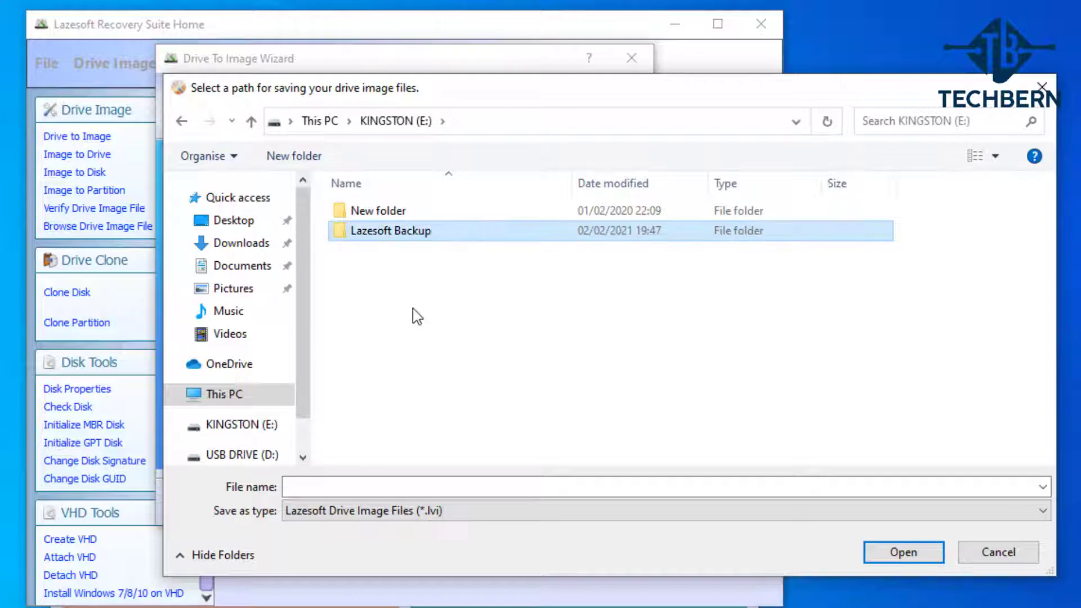
left_click(391, 230)
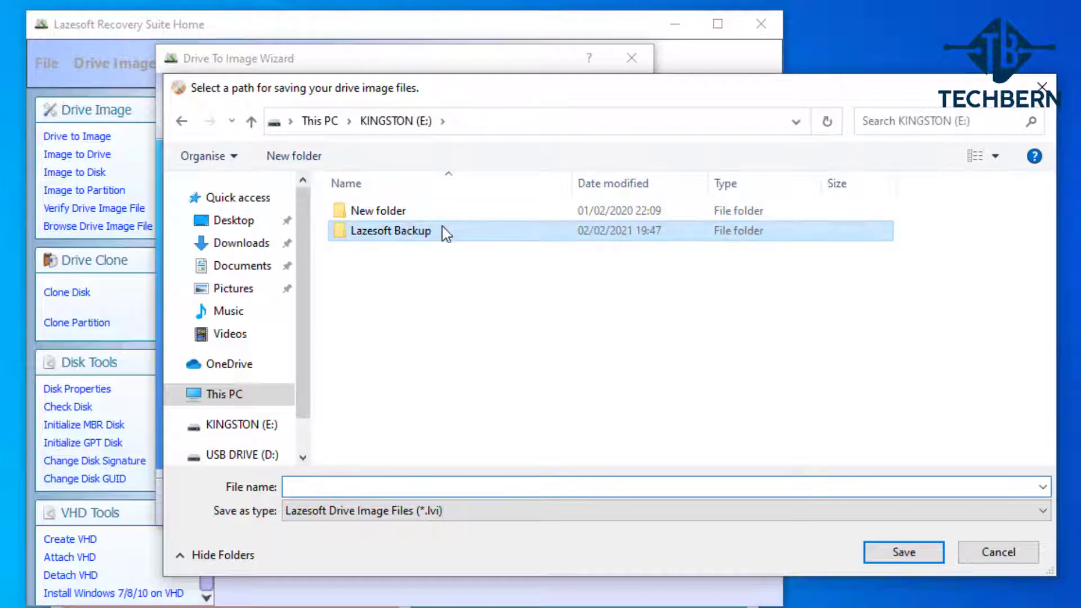
Save the image as 'Lazesoft Computer Backup.lvi' inside the Lazesoft Backup folder.
double_click(391, 231)
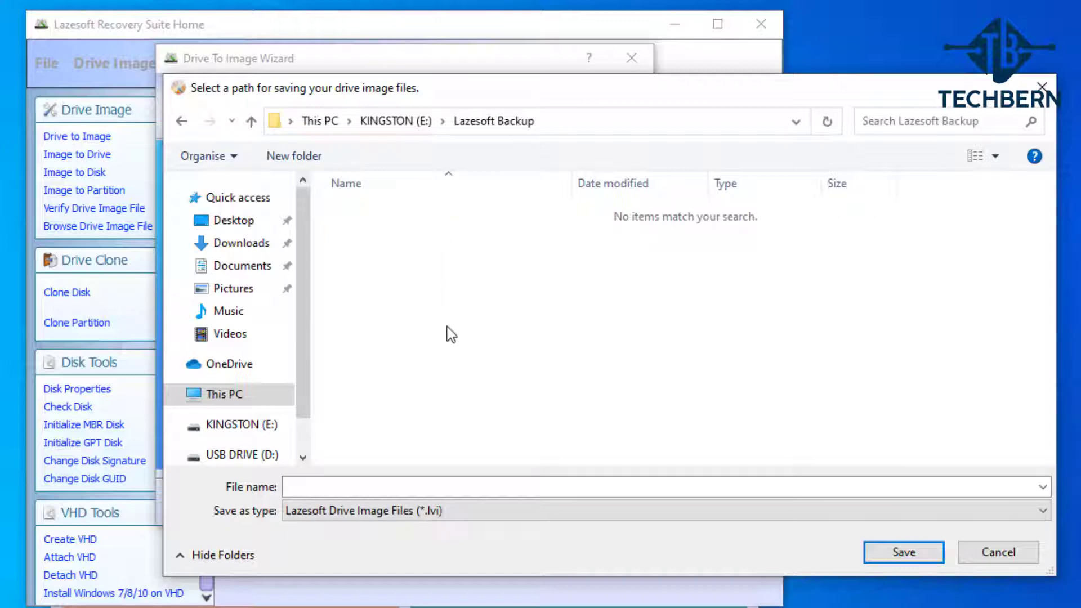
left_click(483, 487)
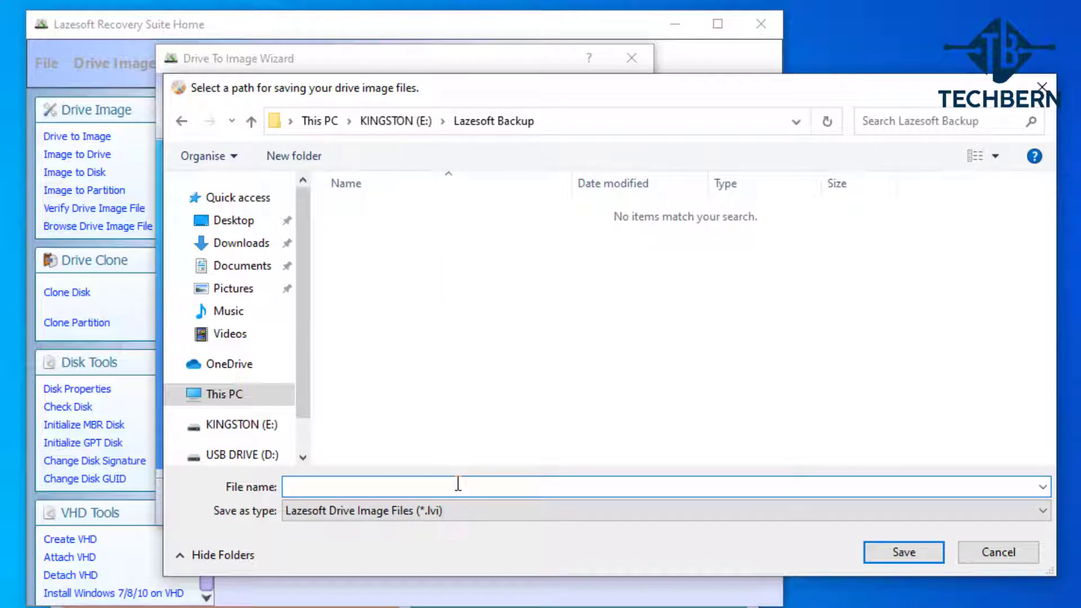
type("Lazesoft Computer Backup")
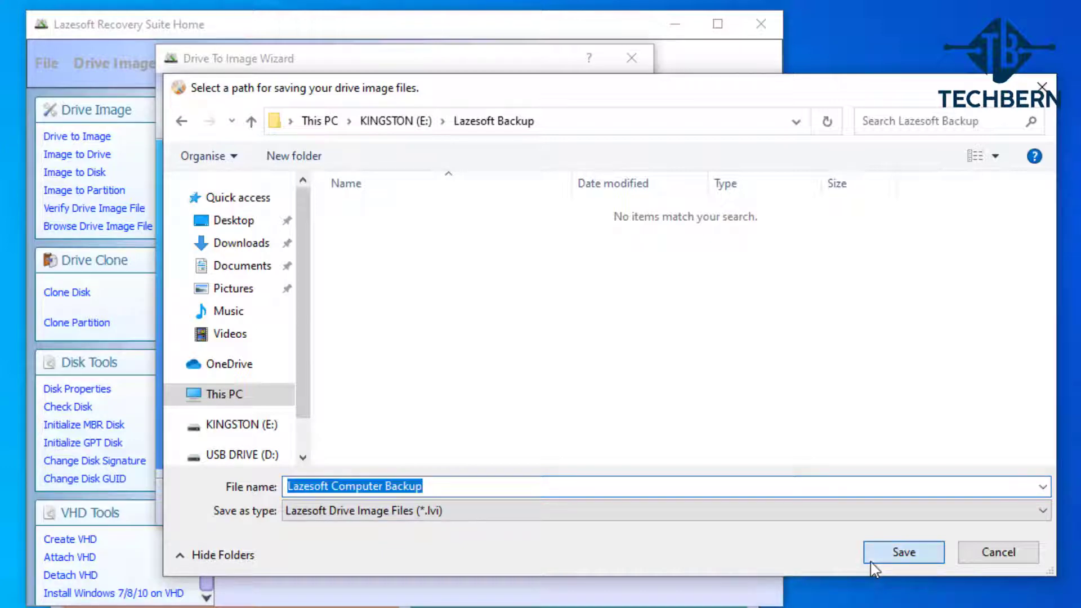
left_click(903, 551)
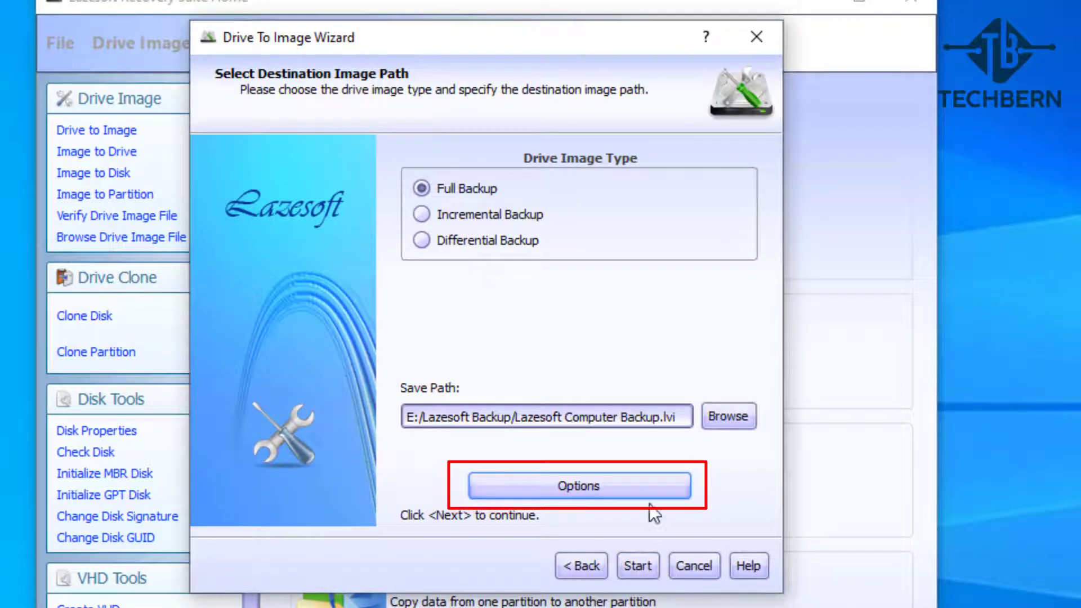
left_click(578, 485)
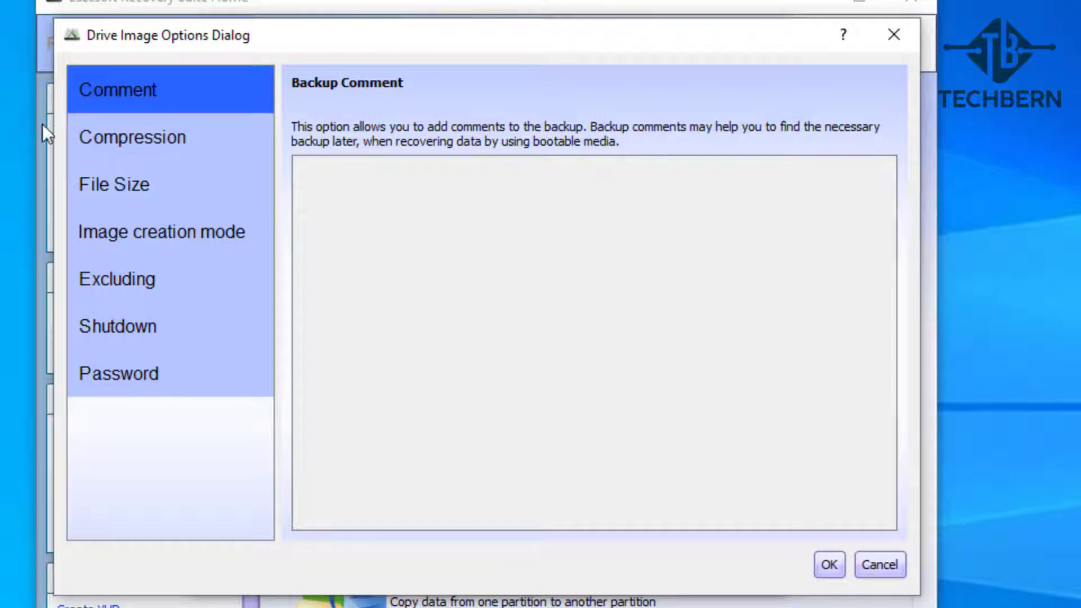
left_click(132, 136)
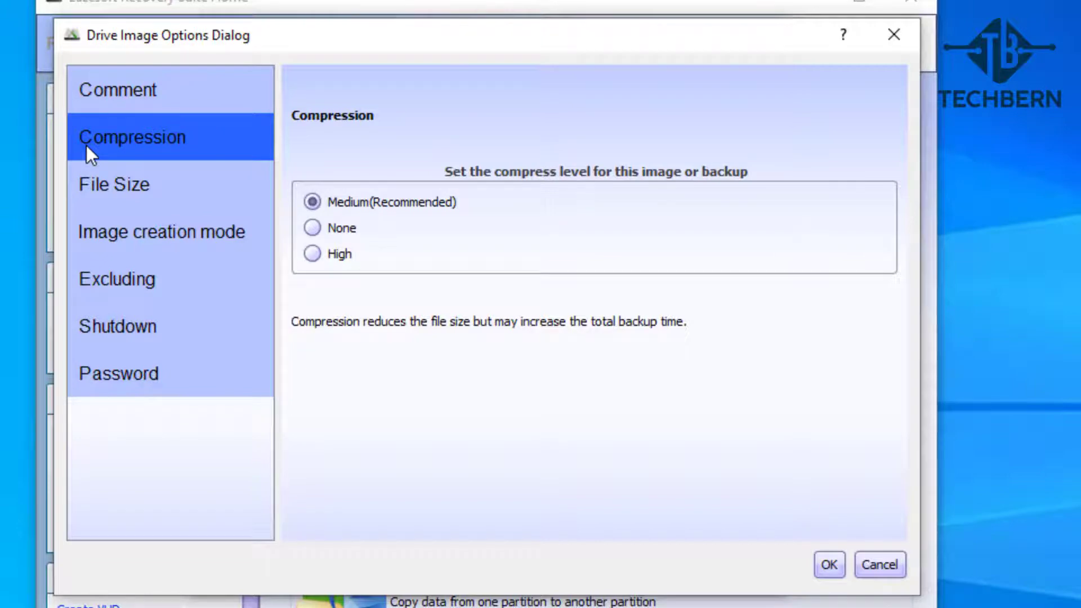
left_click(115, 183)
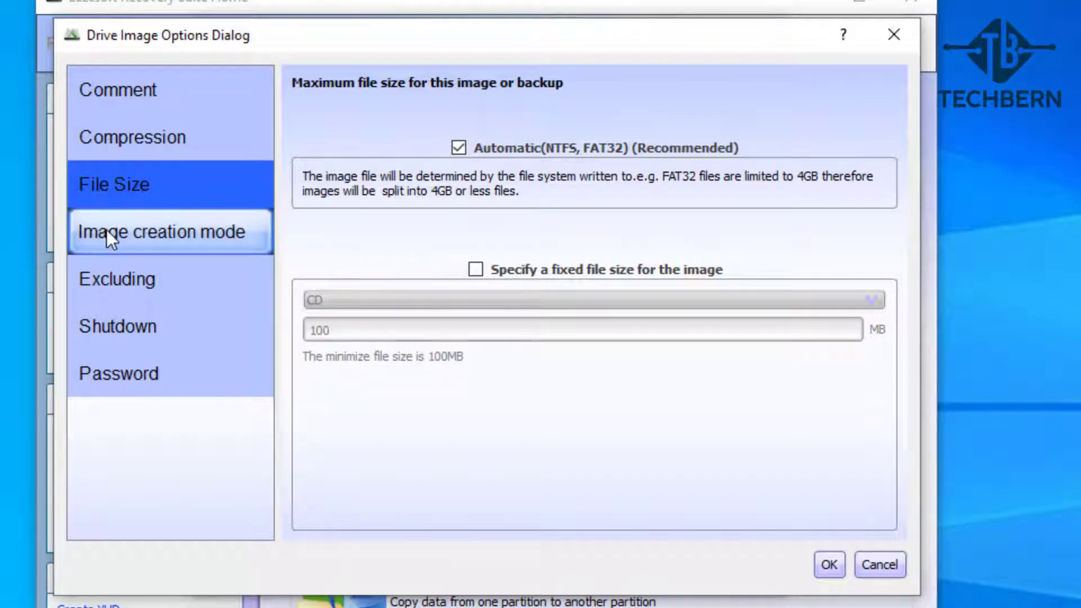
left_click(161, 231)
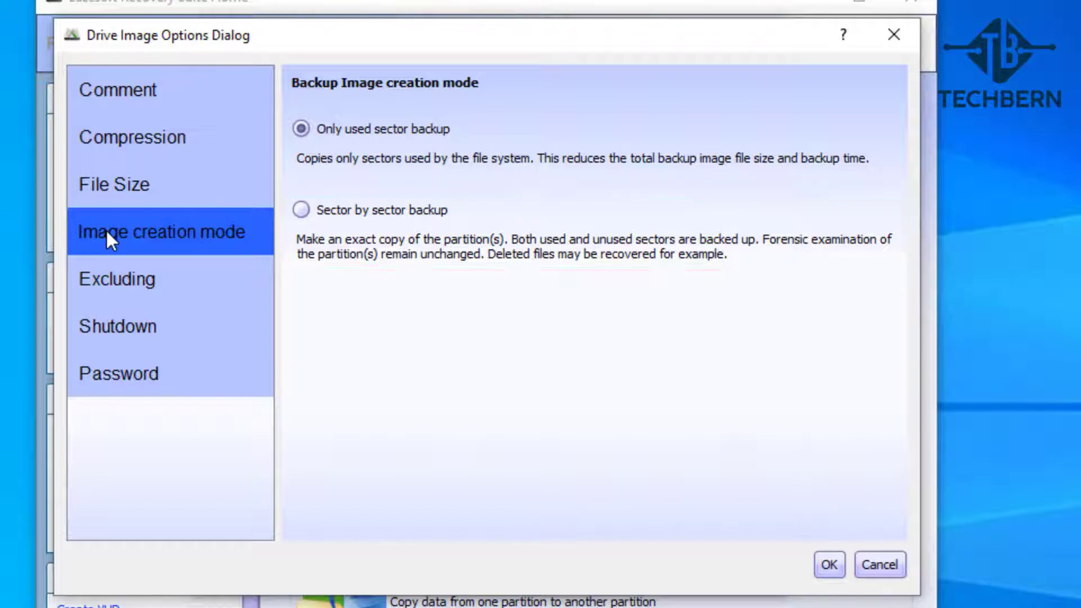
left_click(116, 279)
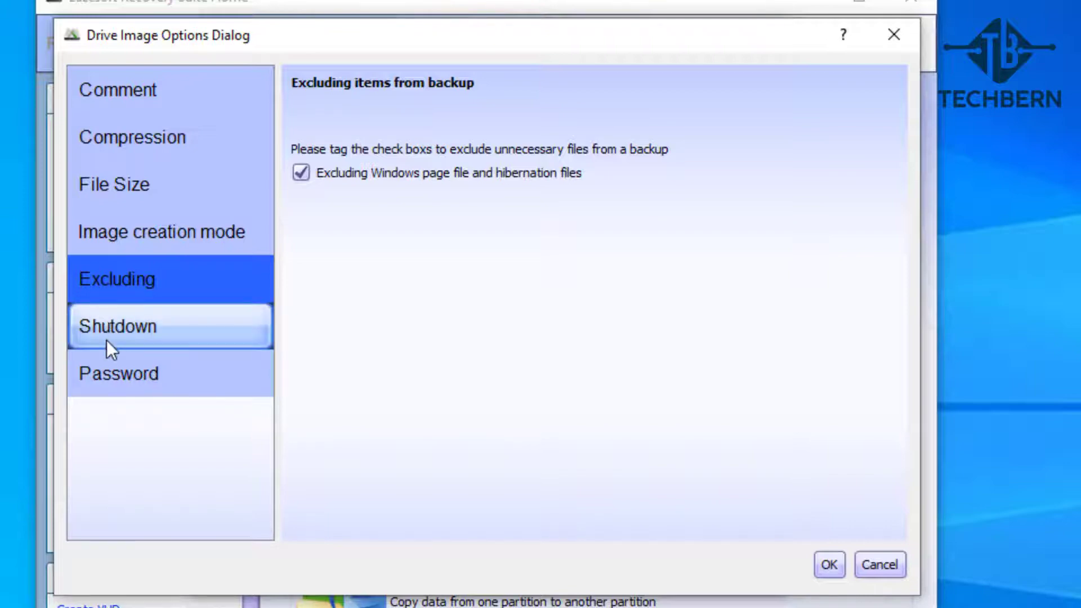
left_click(117, 326)
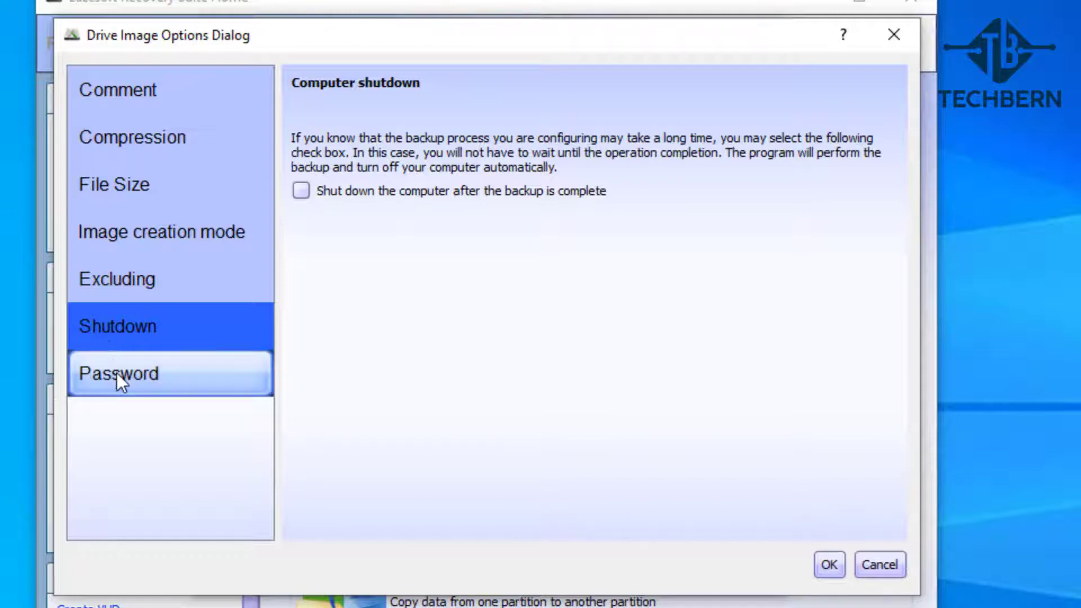
left_click(118, 374)
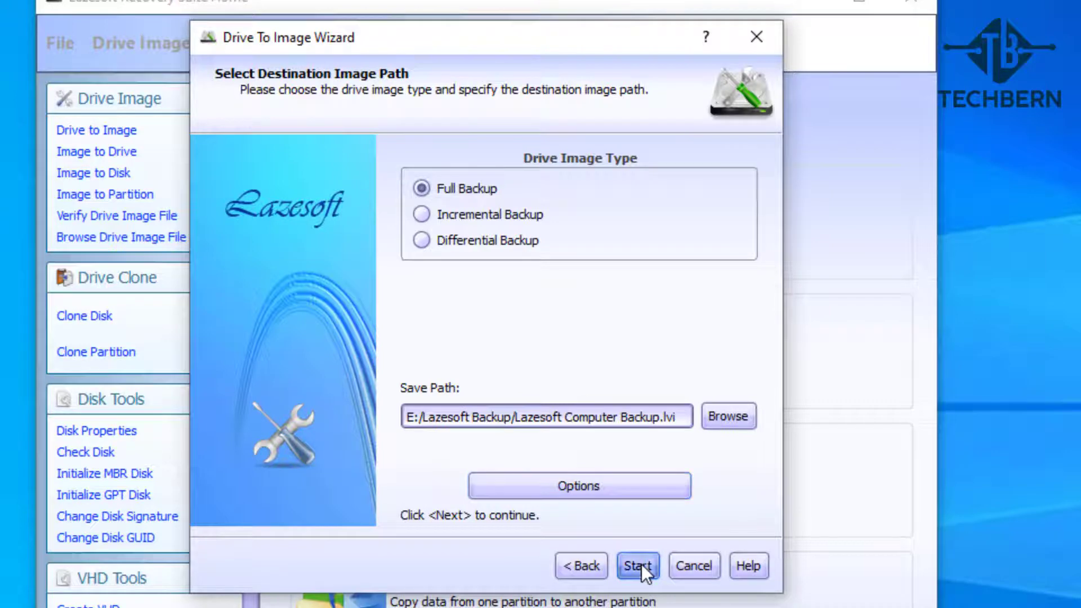
Start imaging the 21.48 GB disk and let it complete successfully at 100%.
left_click(636, 566)
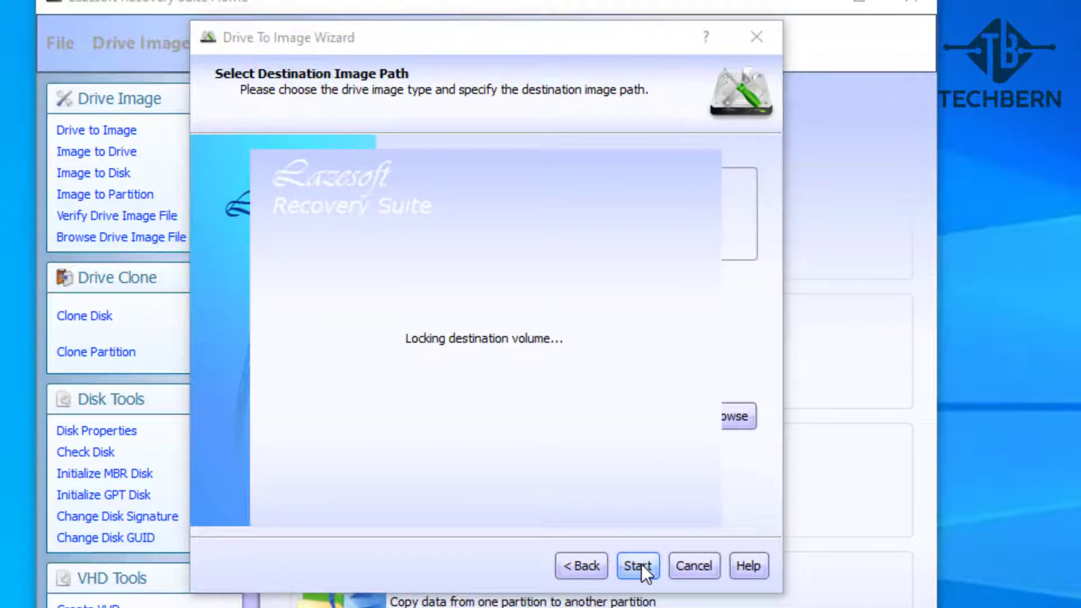
left_click(637, 566)
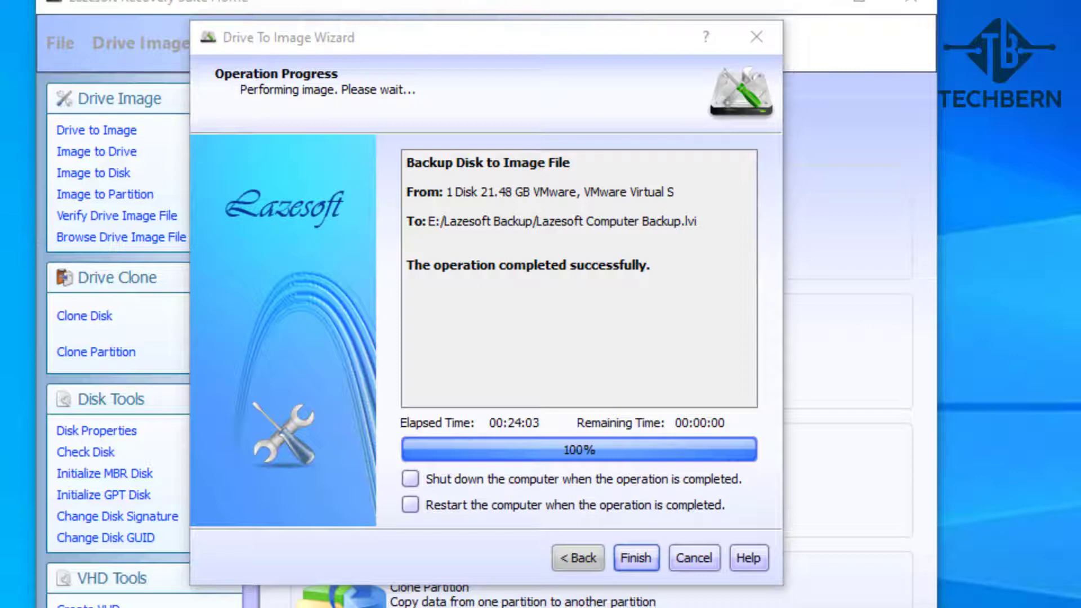
mouse_move(679, 591)
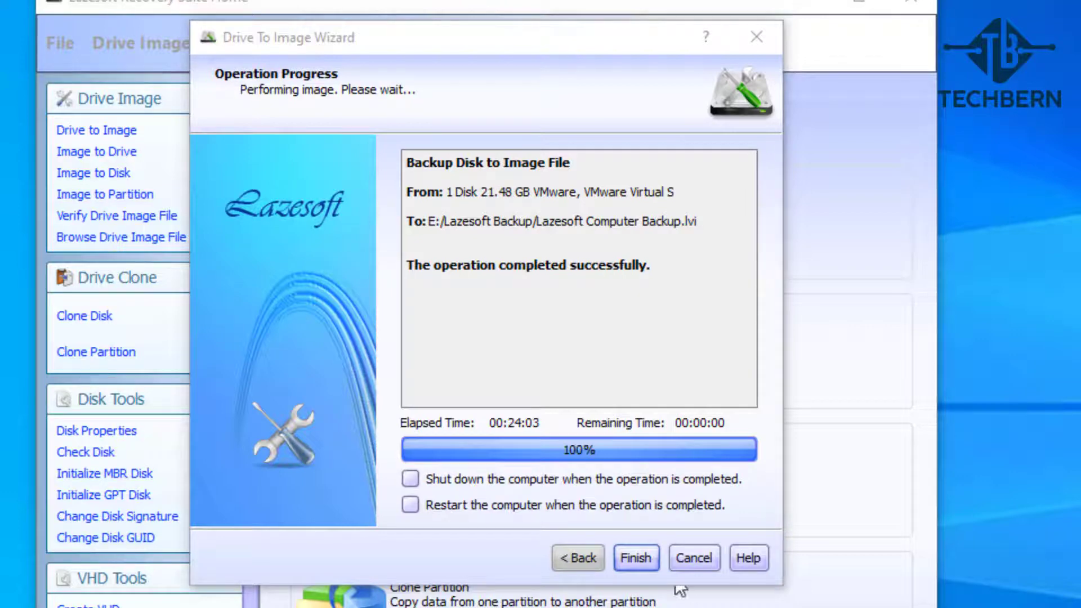
Finish the completed backup wizard and check the drives in This PC.
left_click(635, 557)
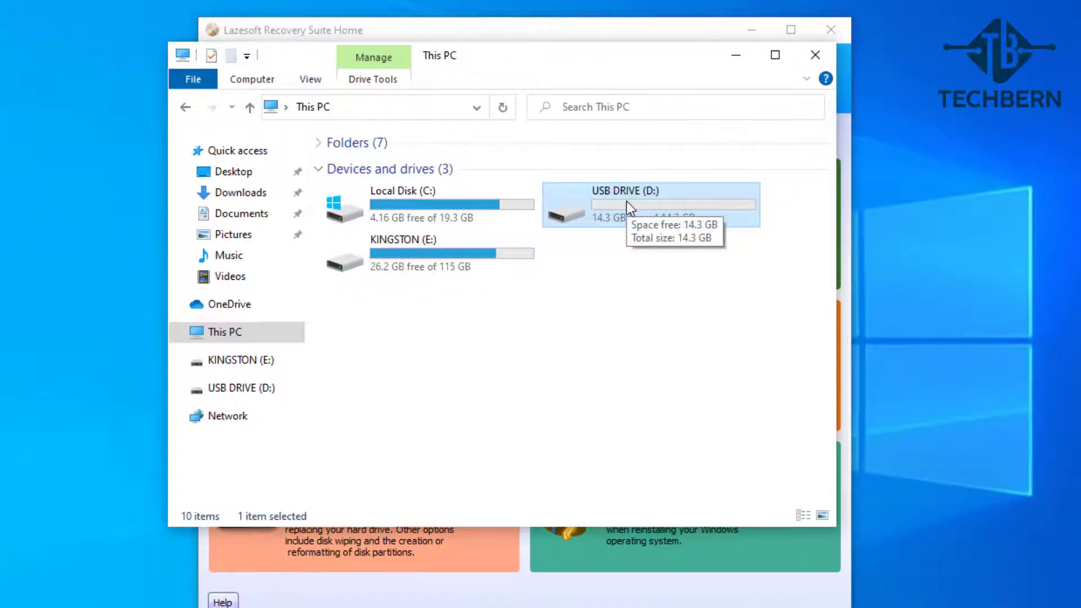
mouse_move(603, 272)
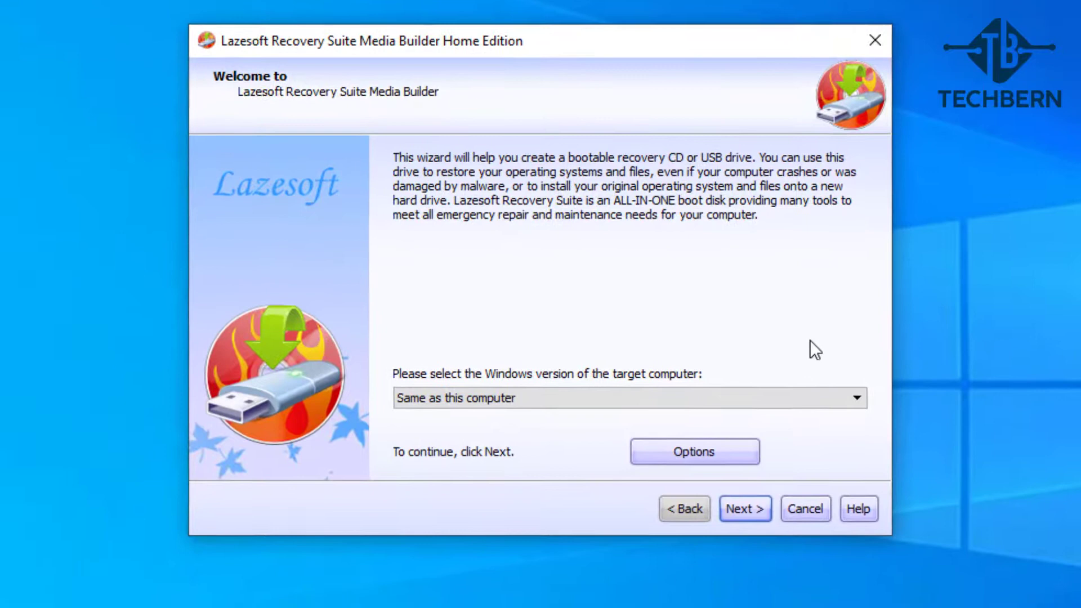
Choose USB Flash with drive D: as the bootable media target and start building it.
left_click(855, 397)
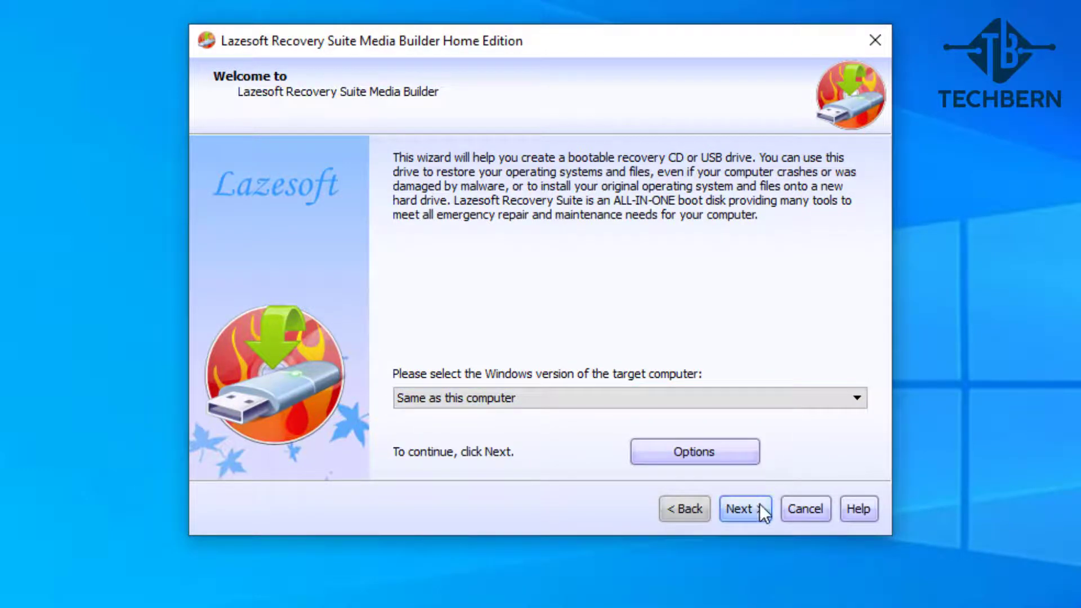
left_click(745, 509)
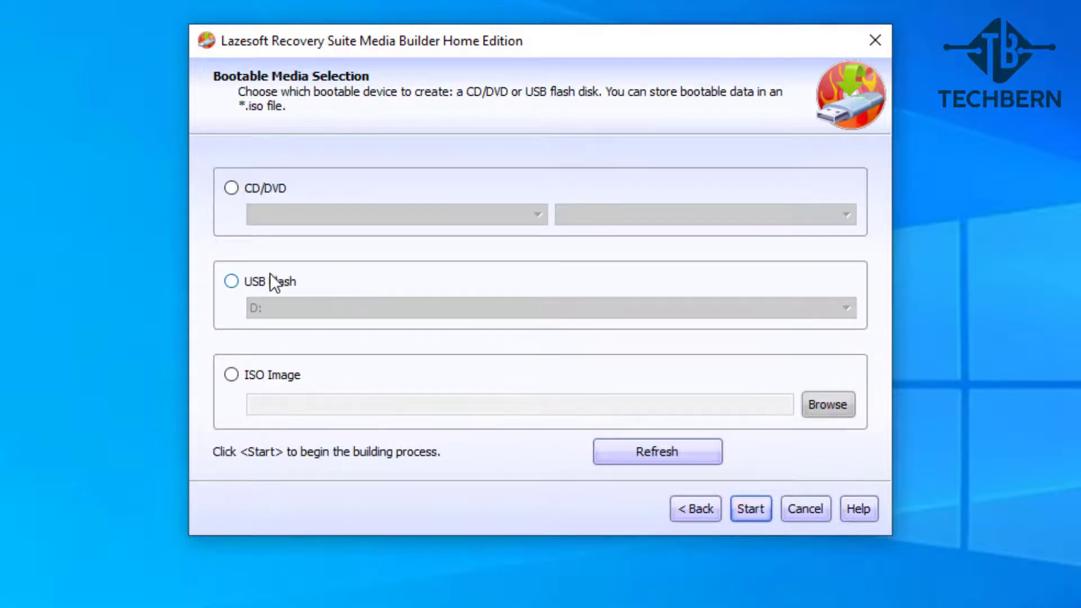
left_click(231, 282)
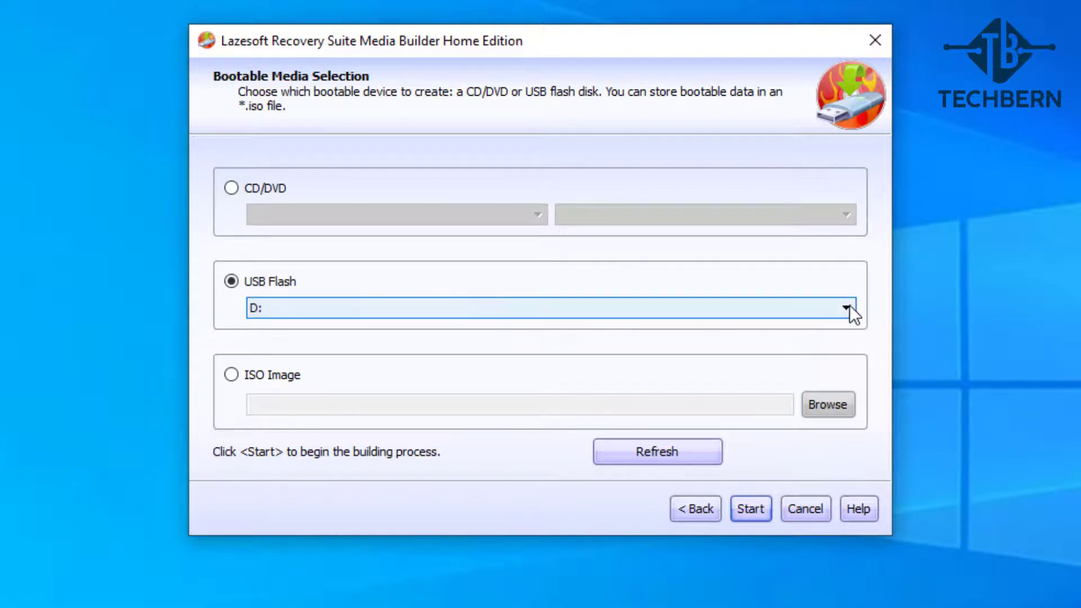
left_click(844, 309)
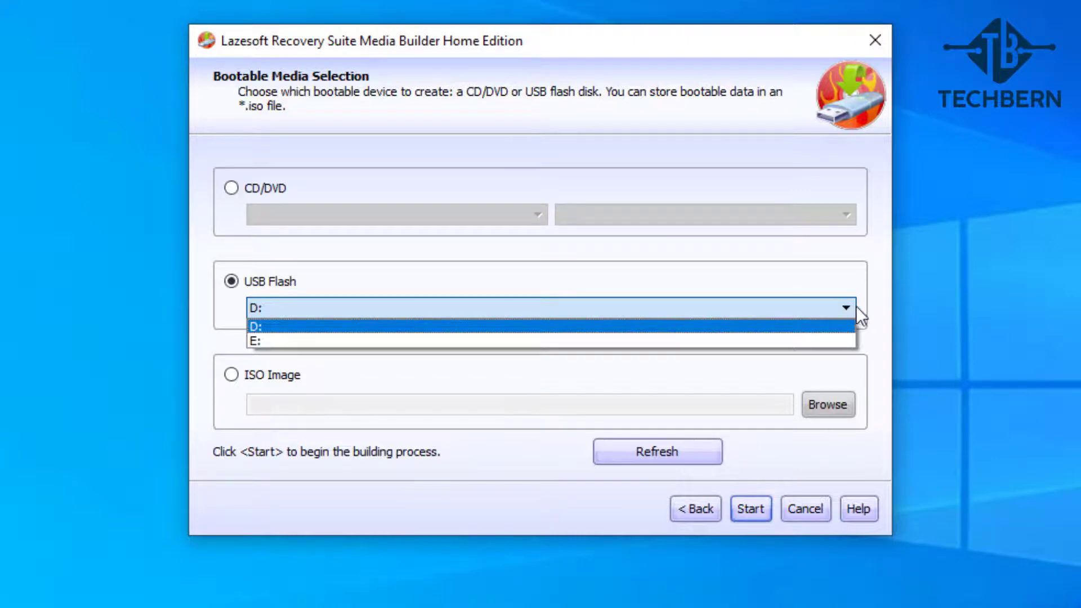
left_click(275, 328)
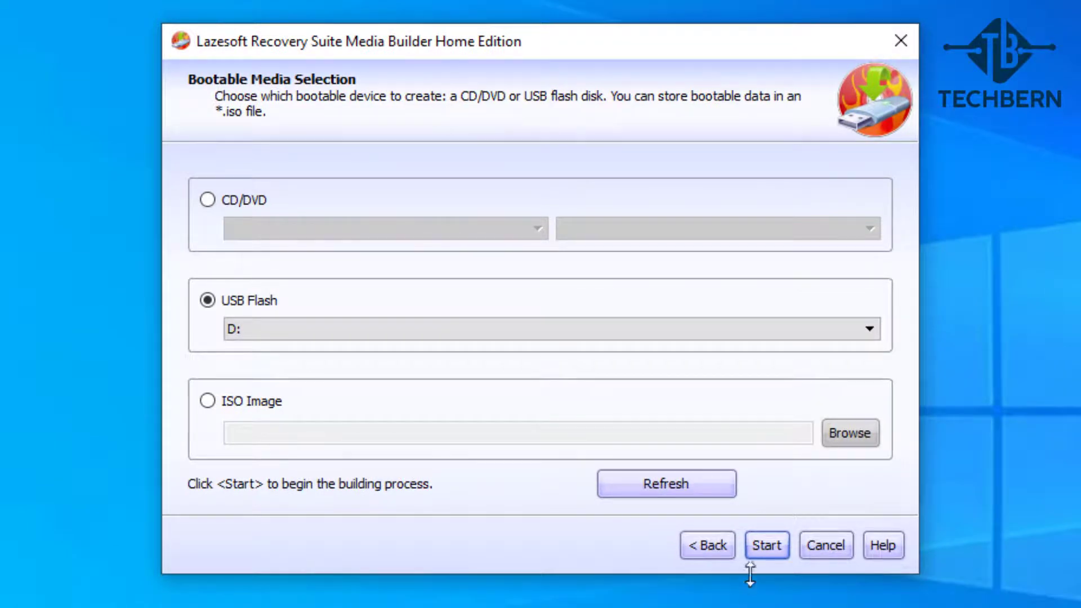
left_click(766, 545)
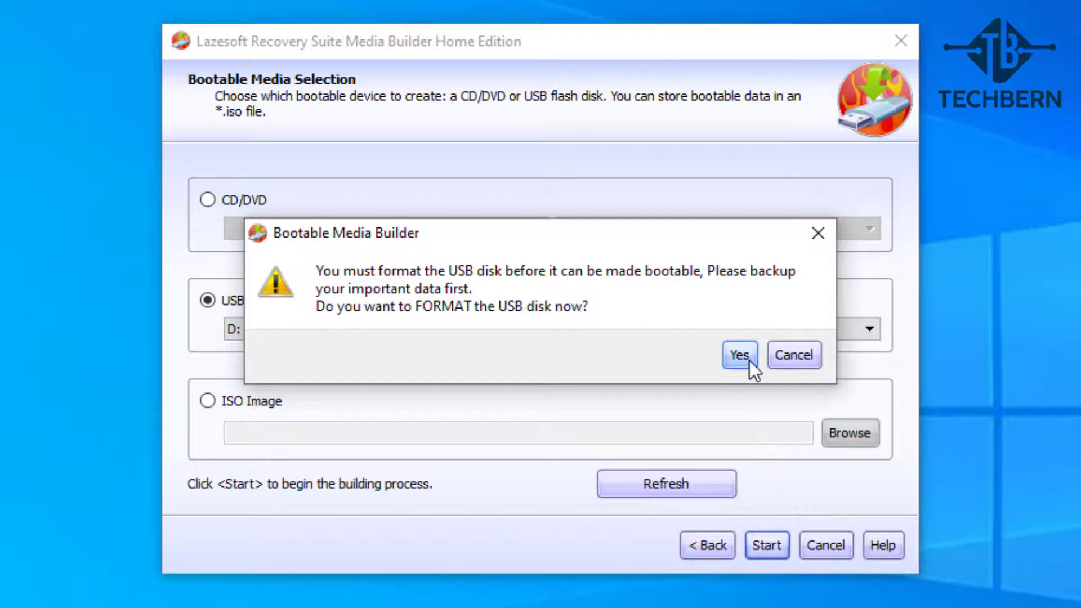
Confirm formatting the USB disk, finish the media builder and close the Recovery Suite.
left_click(739, 355)
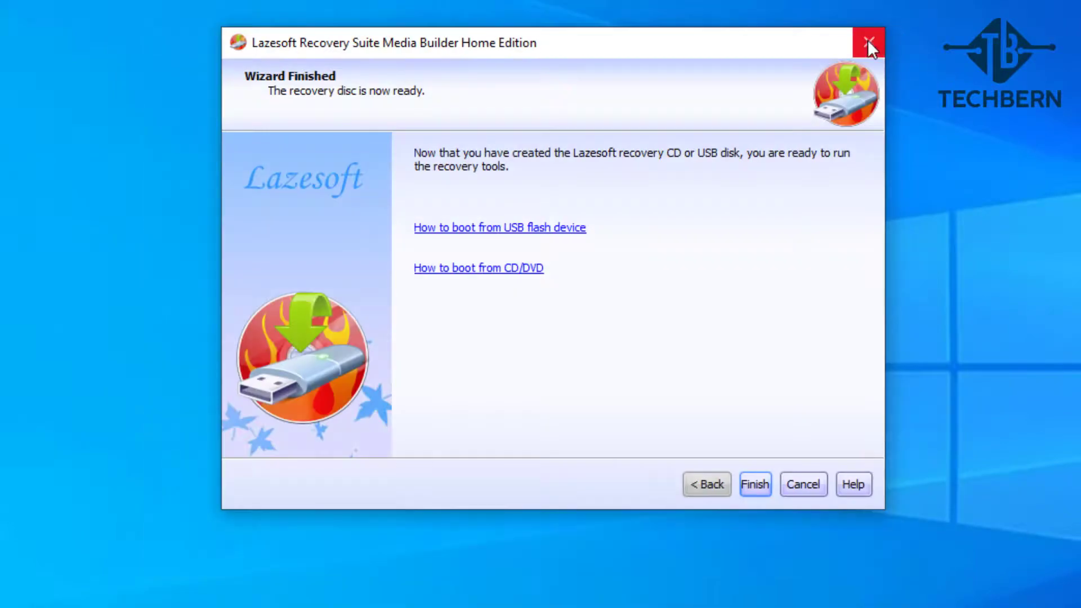
left_click(755, 484)
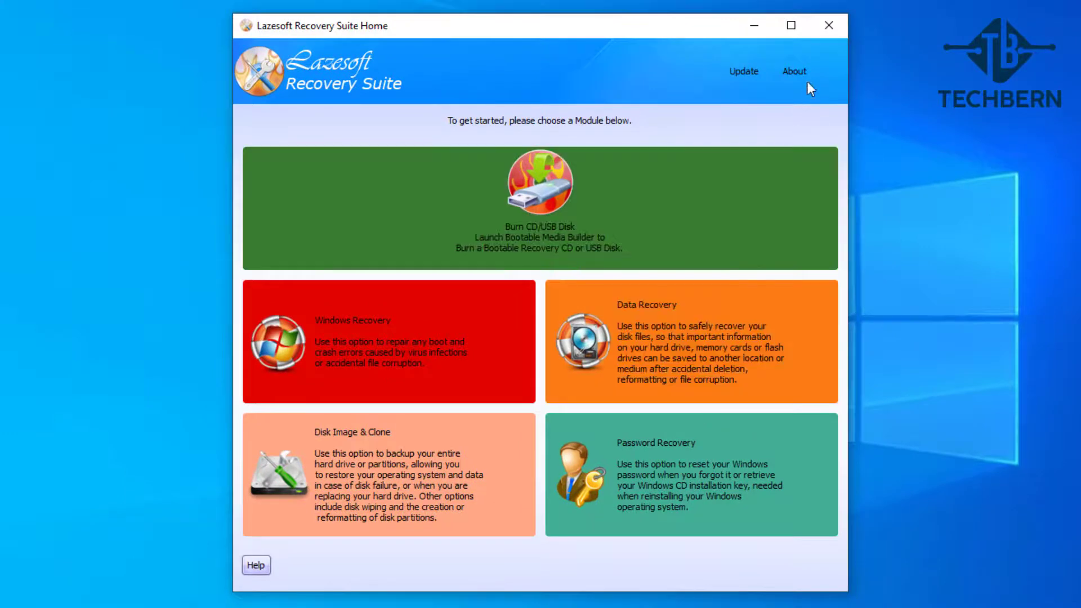
left_click(828, 26)
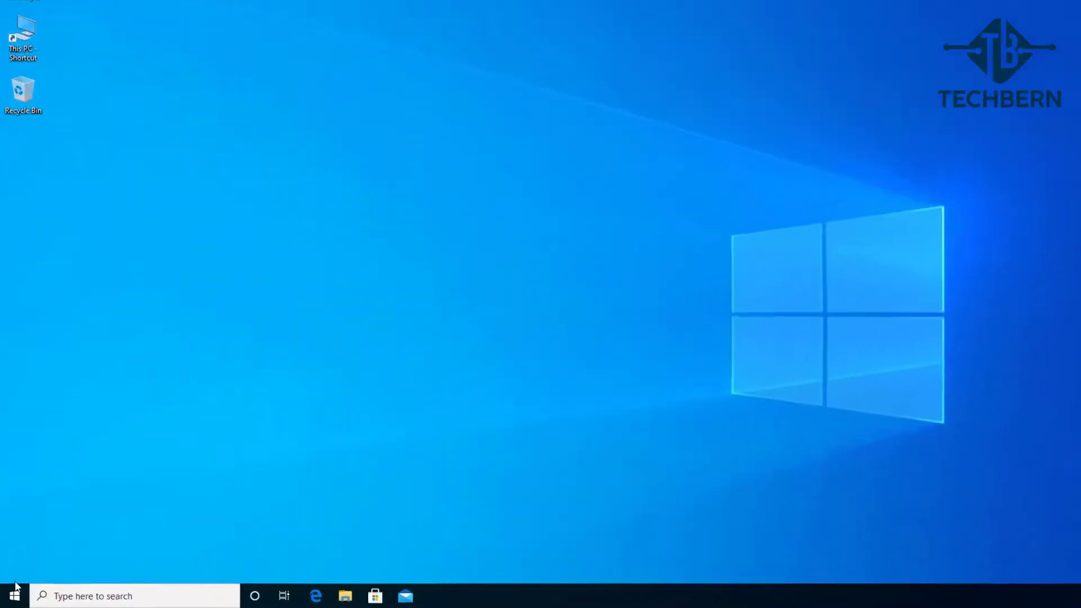
Restart the computer from the Start button's power menu to reach the boot menu.
right_click(15, 595)
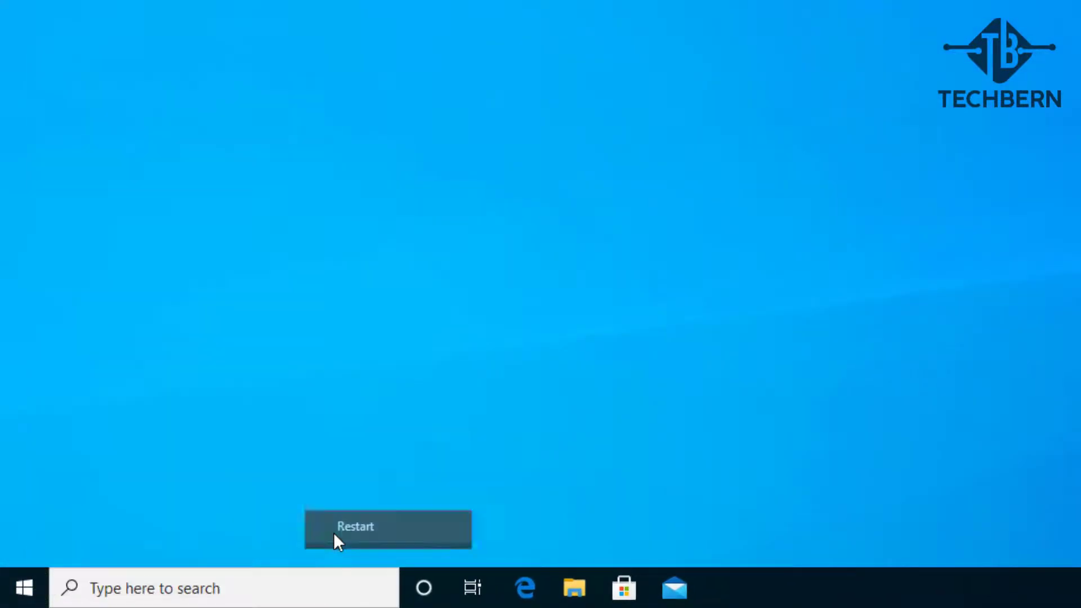
left_click(355, 526)
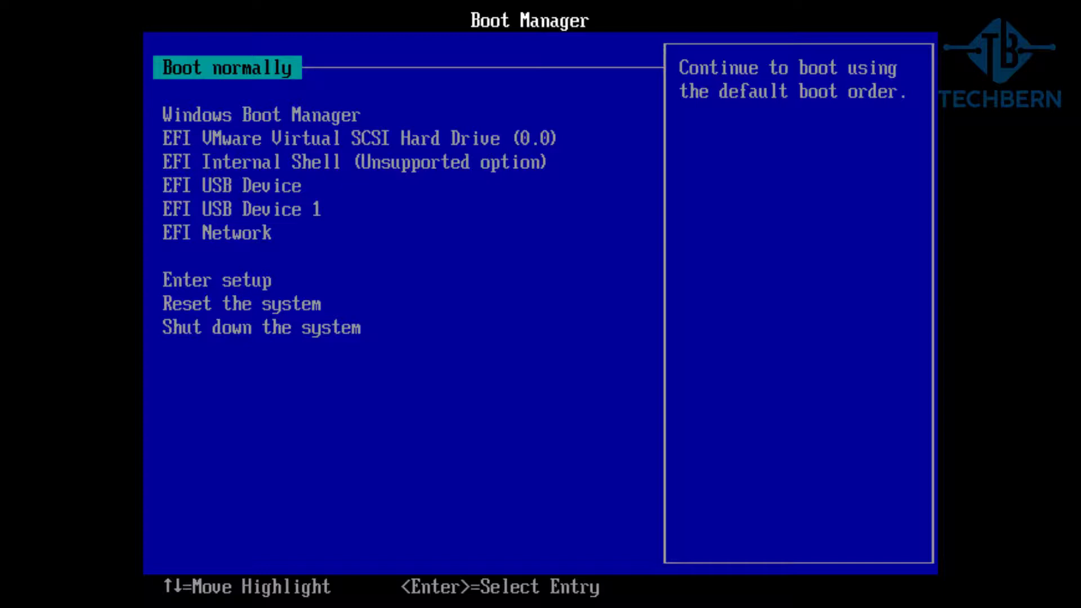
Select the EFI USB Device in Boot Manager and boot the Lazesoft Live CD environment.
key("Down")
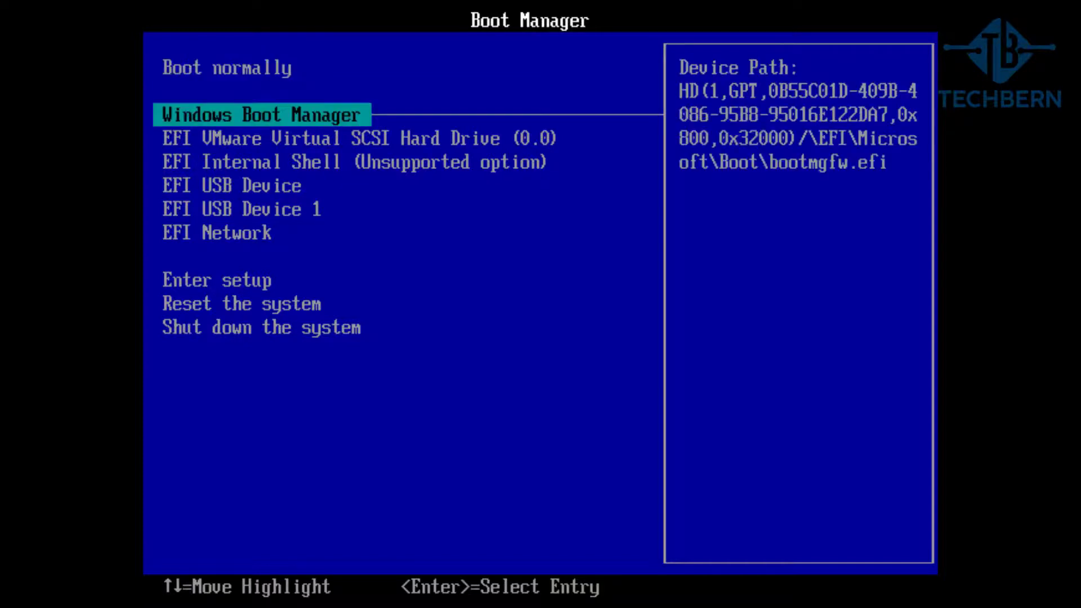
key("Down")
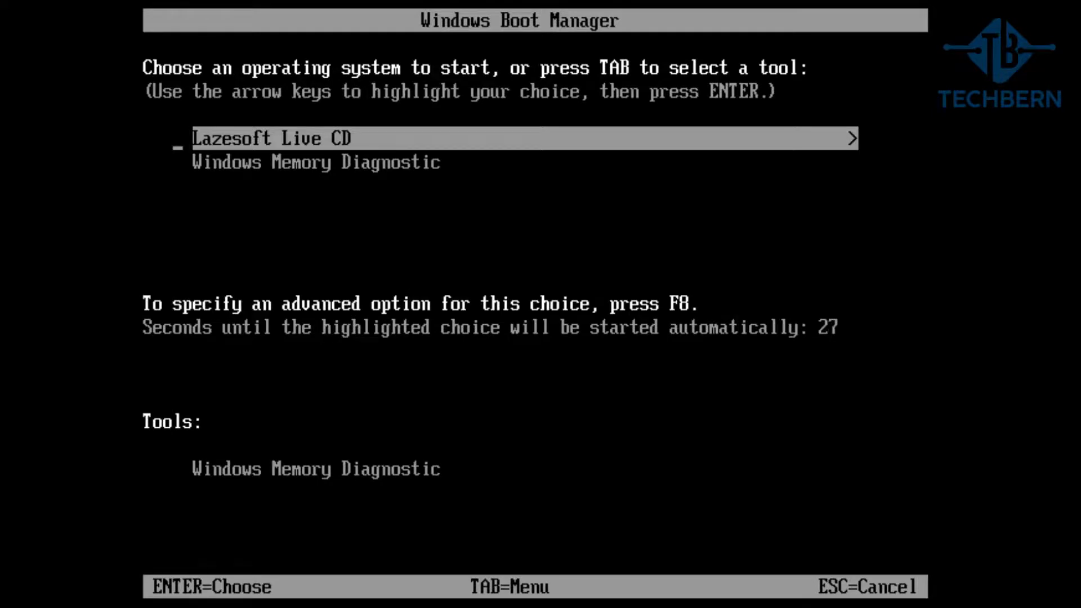
key("Enter")
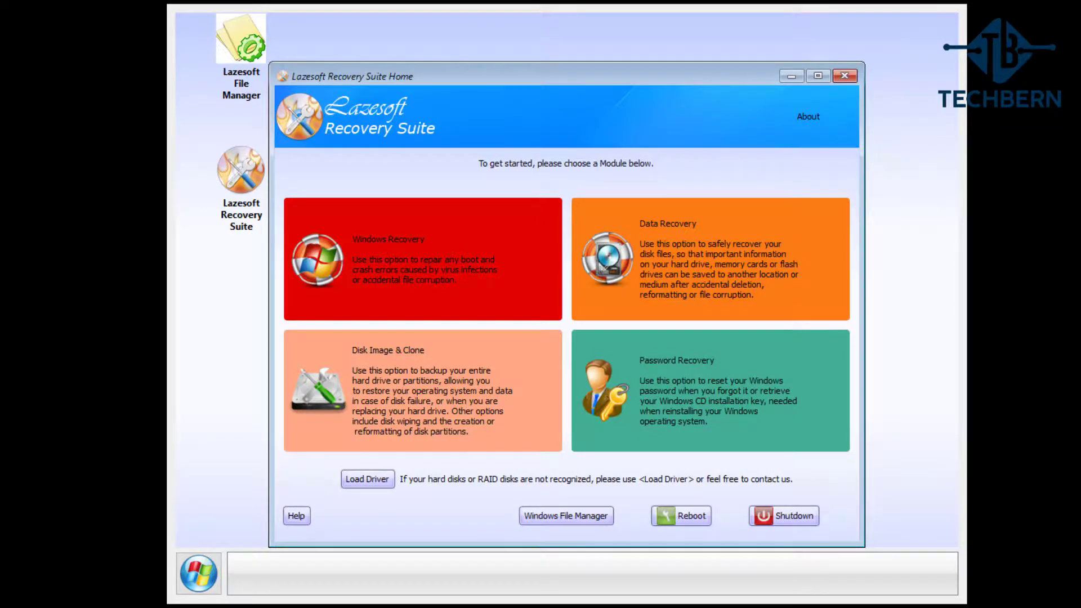
mouse_move(459, 411)
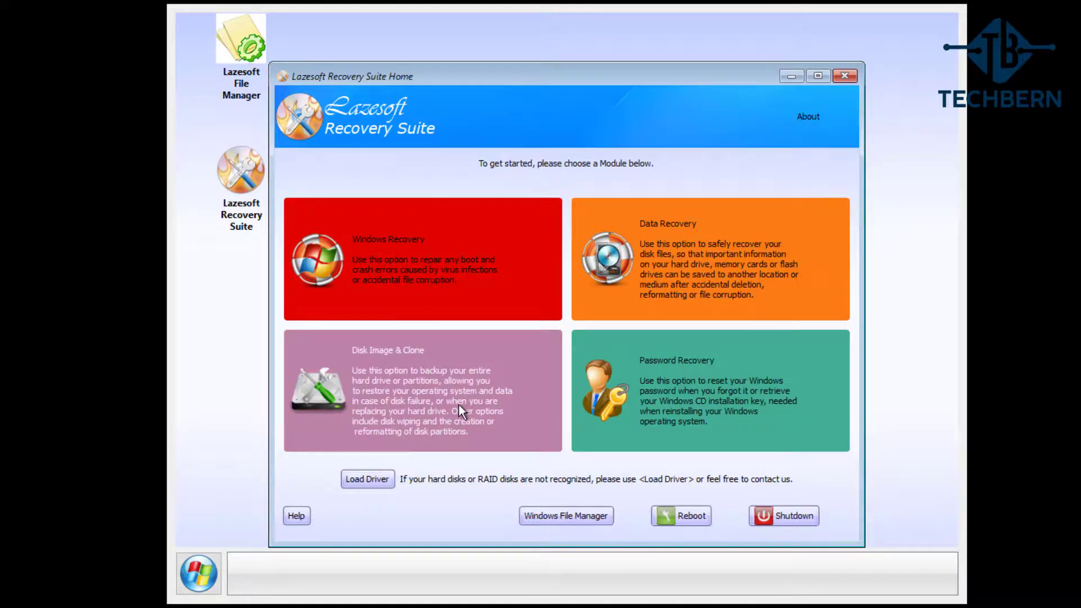
Enter the Disk Image & Clone module of the live Recovery Suite.
left_click(420, 390)
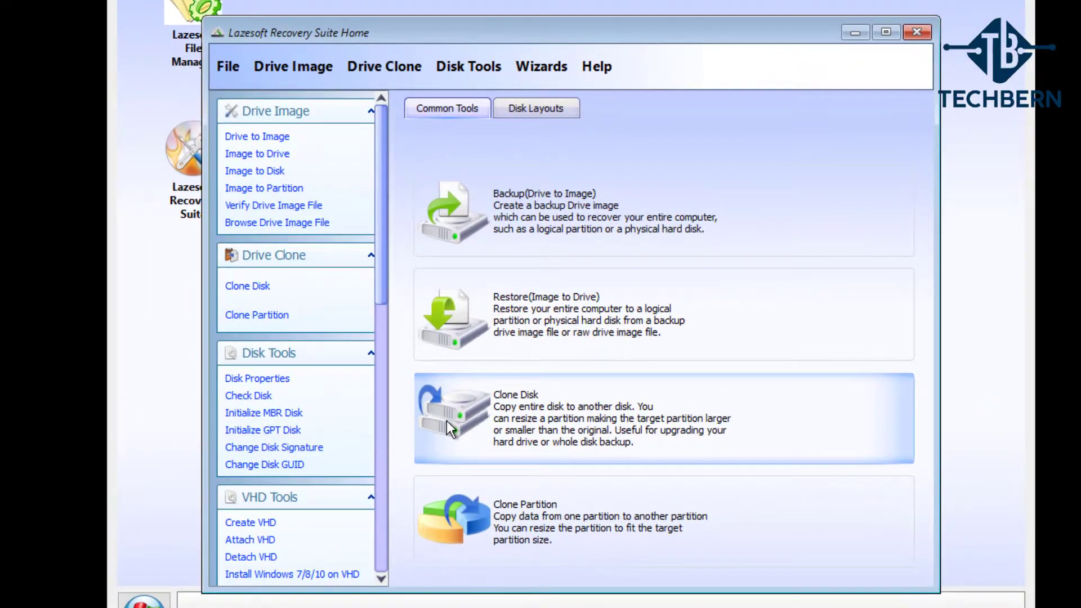
mouse_move(885, 364)
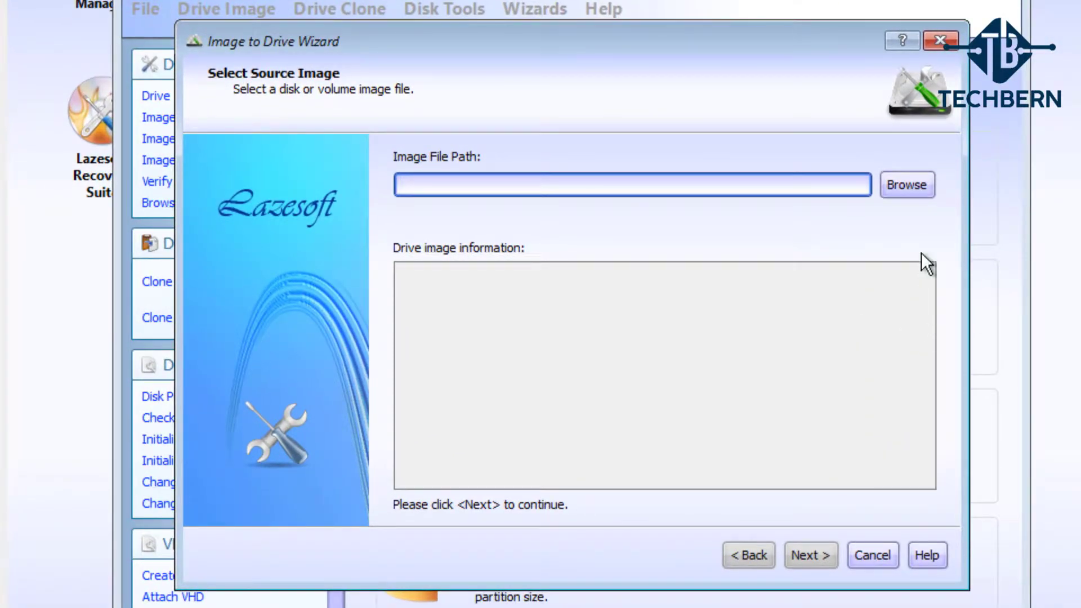
Browse from My Computer into KINGSTON (E:) > Lazesoft Backup for the restore source.
left_click(906, 184)
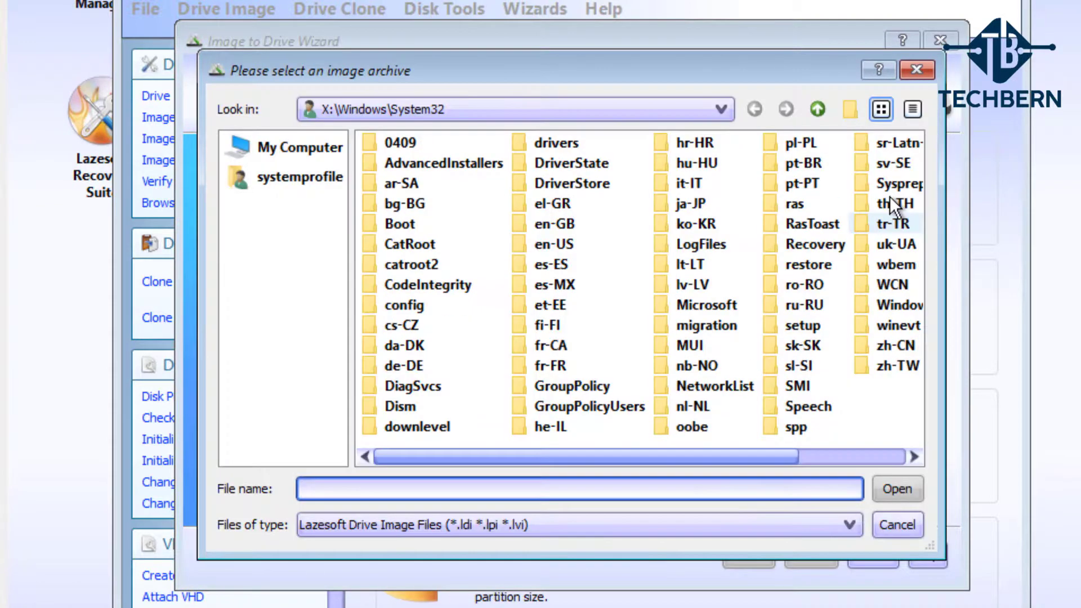
left_click(554, 263)
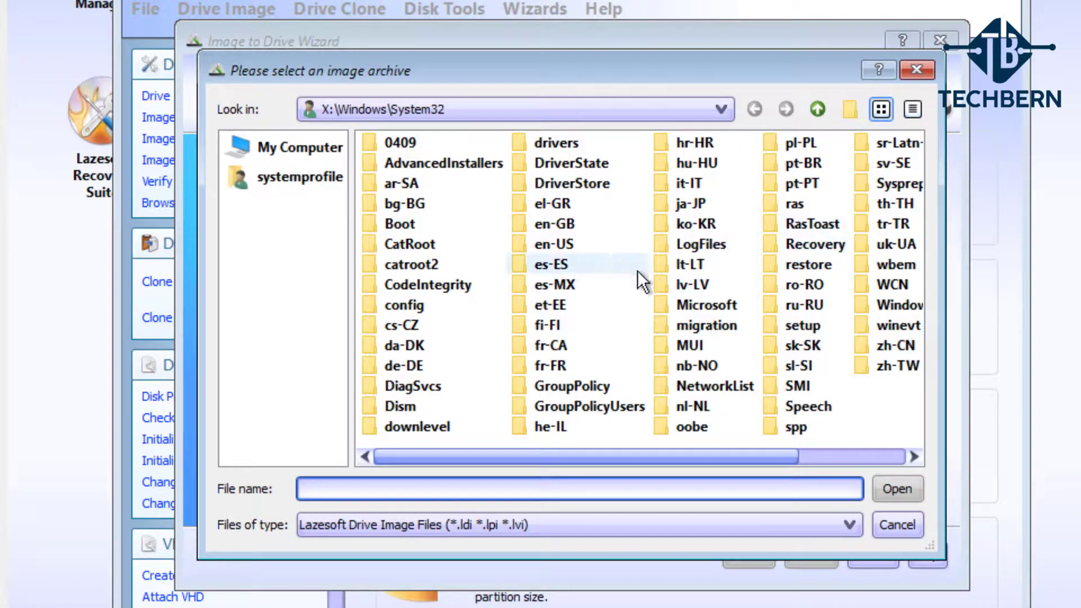
left_click(299, 146)
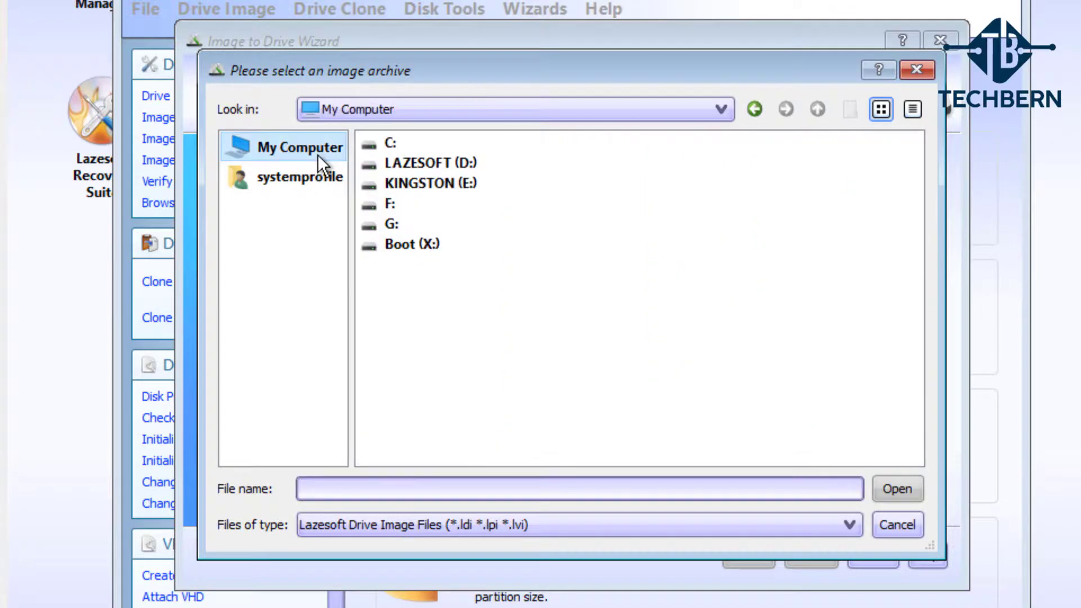
mouse_move(331, 170)
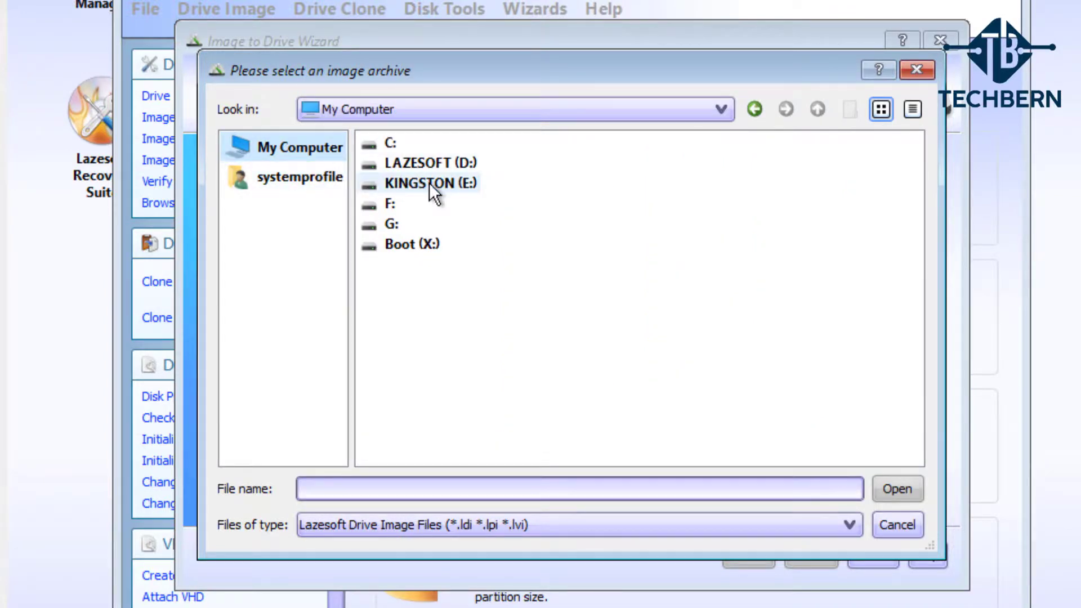
double_click(430, 182)
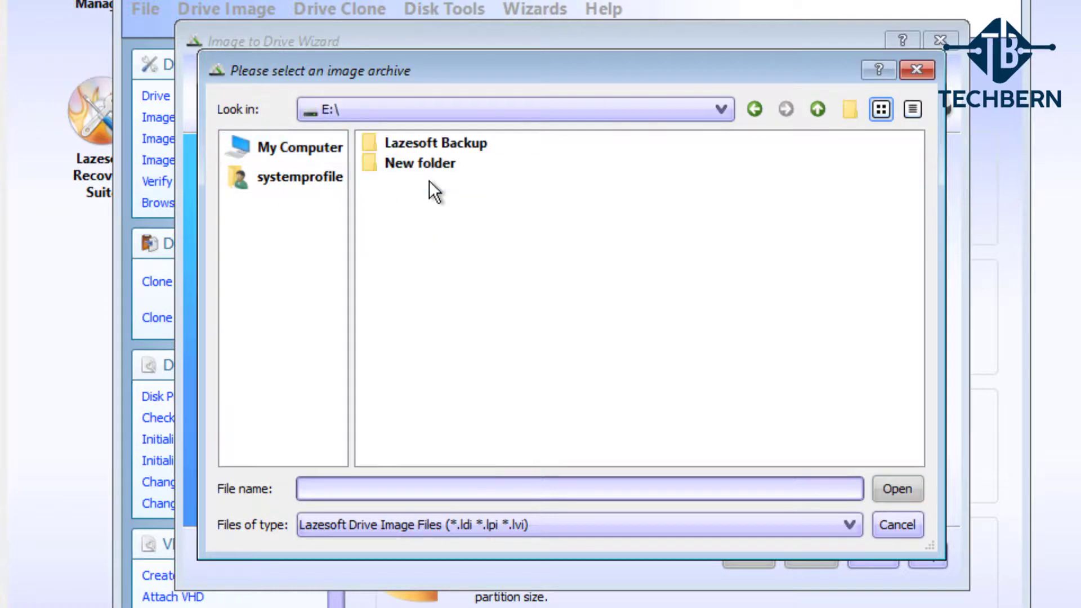
mouse_move(496, 227)
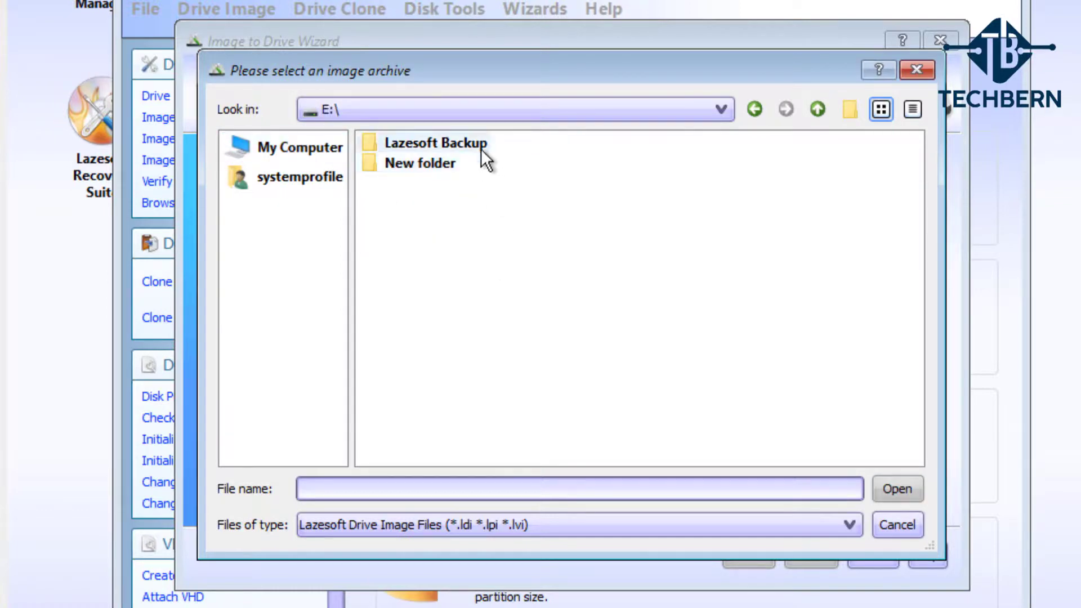
double_click(436, 143)
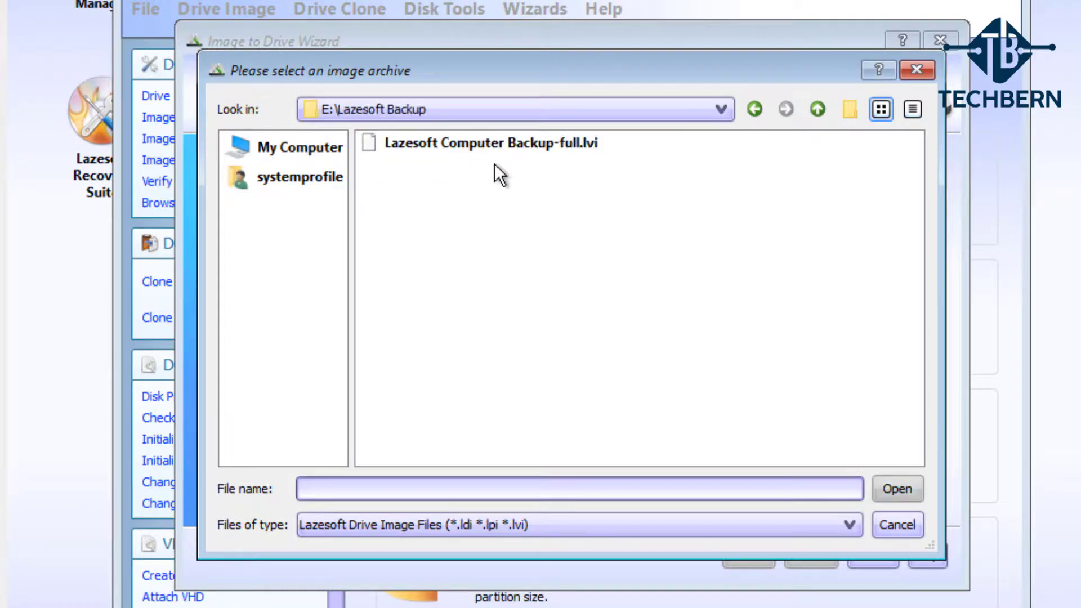
Load Lazesoft Computer Backup-full.lvi as the image to restore.
left_click(488, 143)
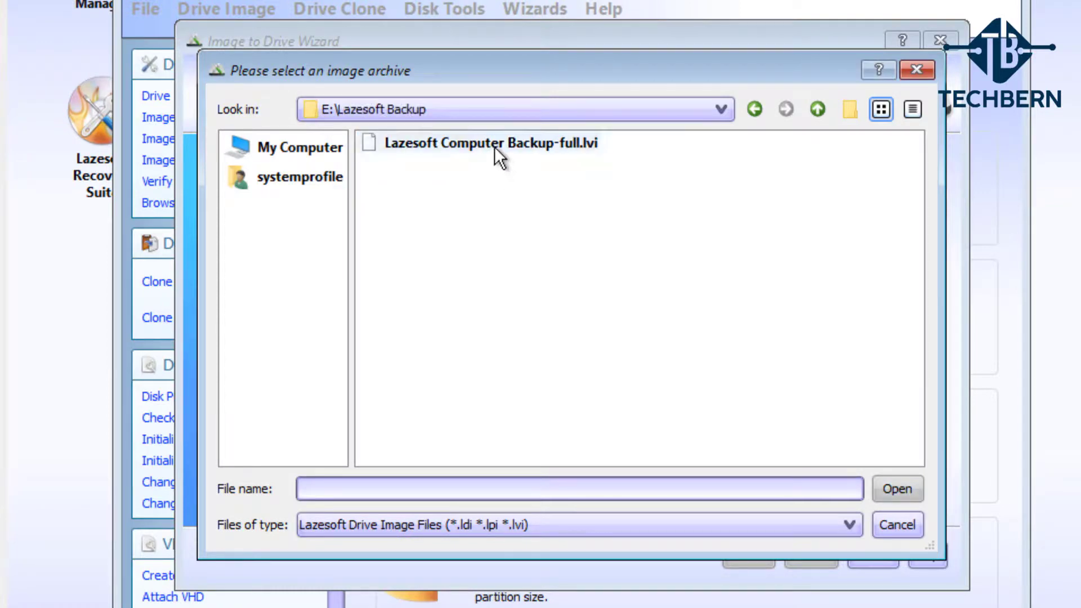
left_click(489, 144)
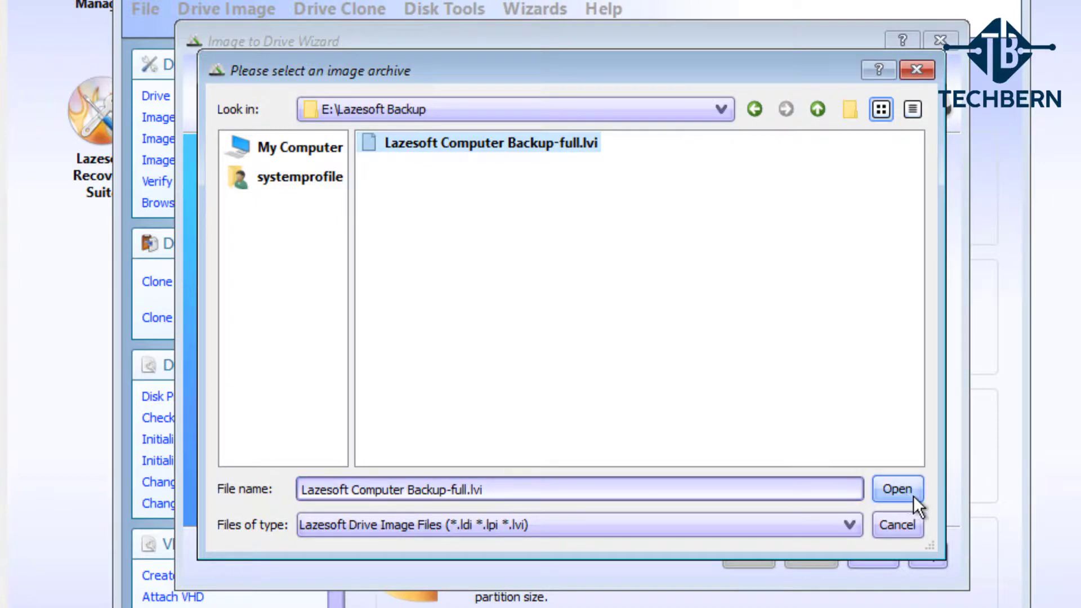
left_click(896, 488)
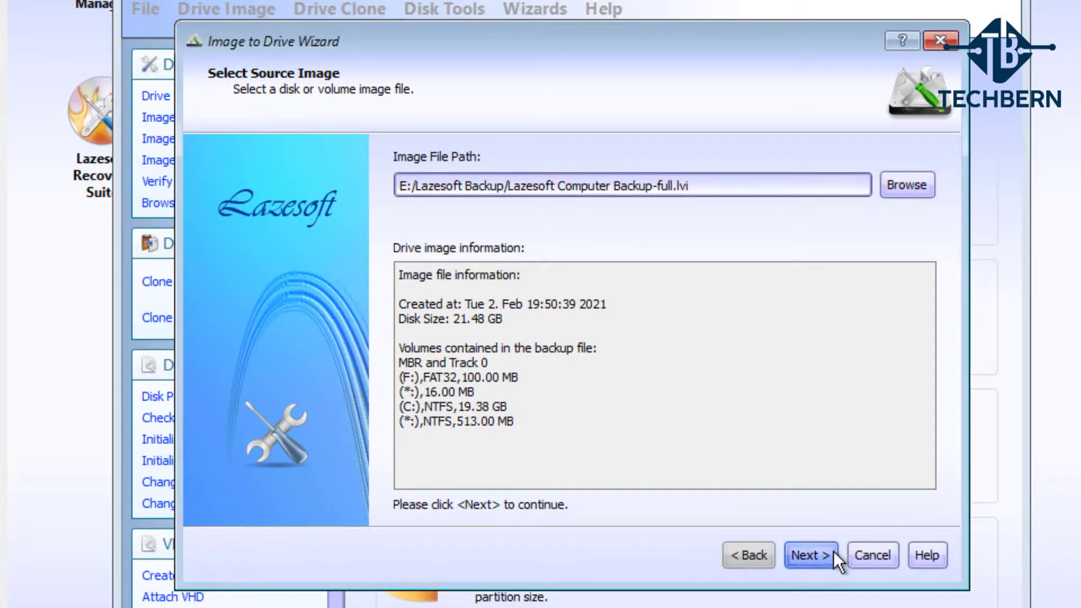
Keep all volumes, target the 21.48 GB Disk 1 and confirm overwriting it to start the restore.
left_click(810, 555)
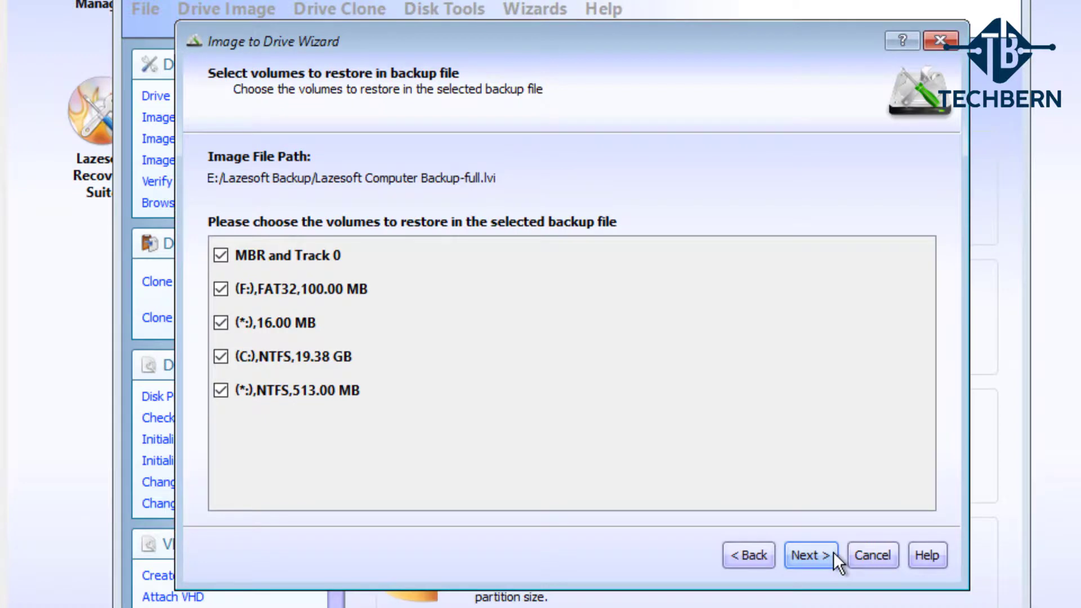
left_click(811, 555)
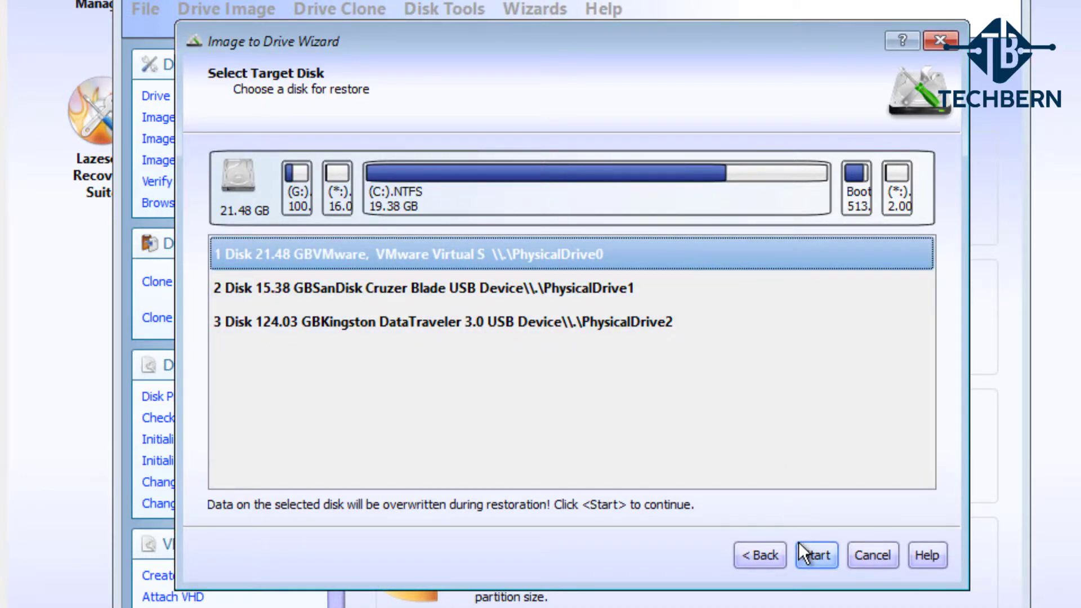
left_click(817, 555)
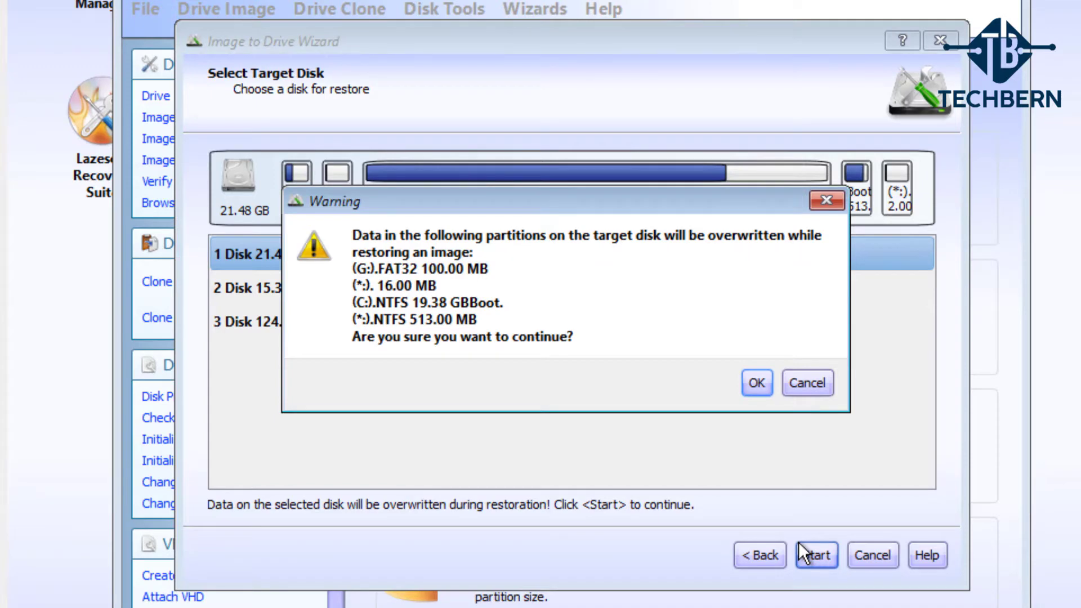
mouse_move(797, 493)
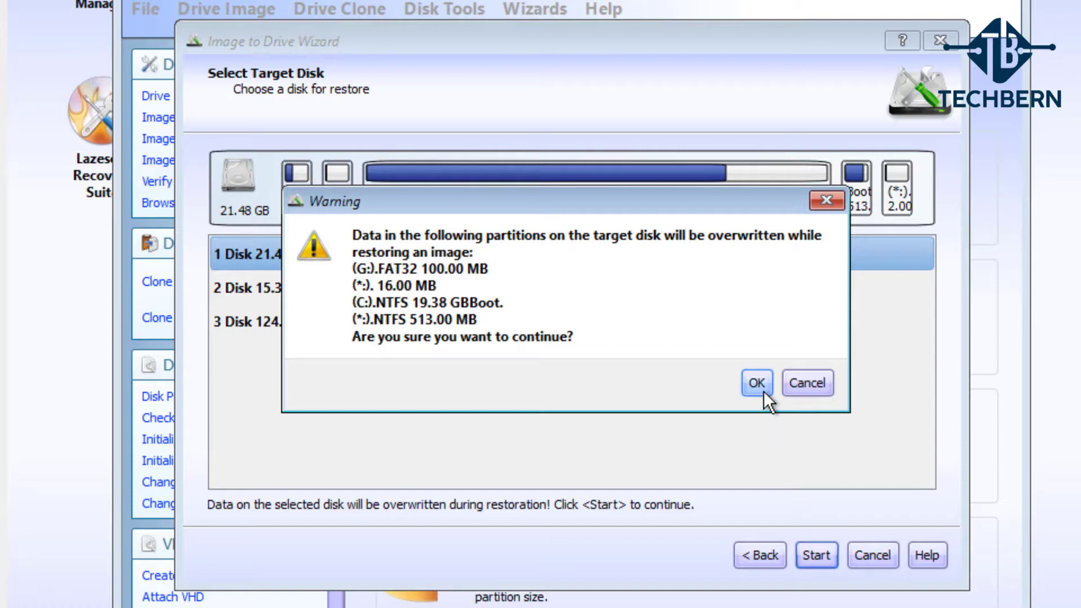
left_click(756, 383)
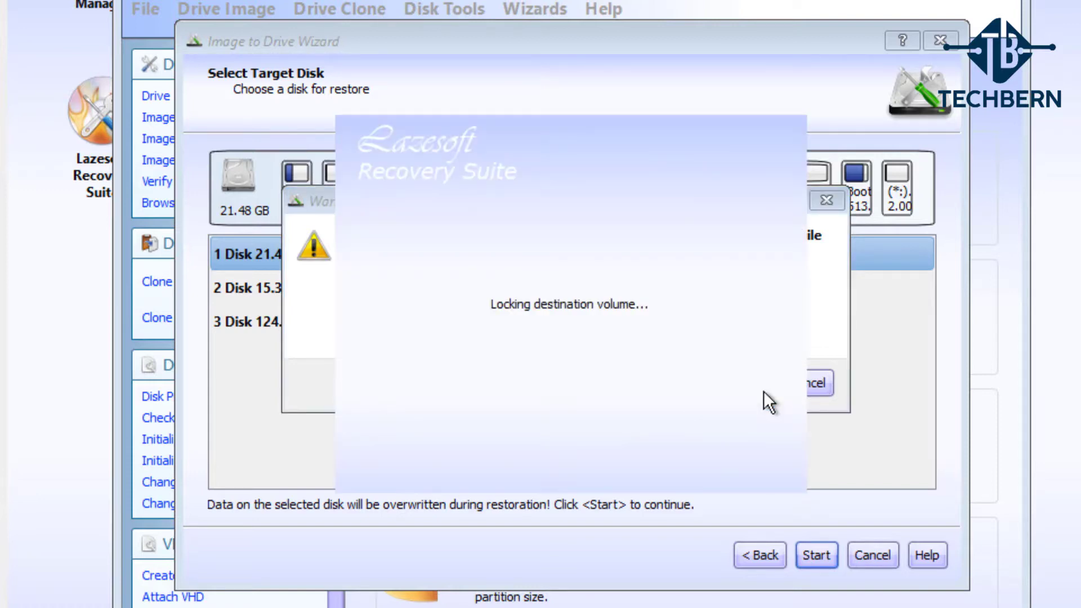
After the restore hits 100%, reboot now and sign in at the Windows login screen.
left_click(815, 555)
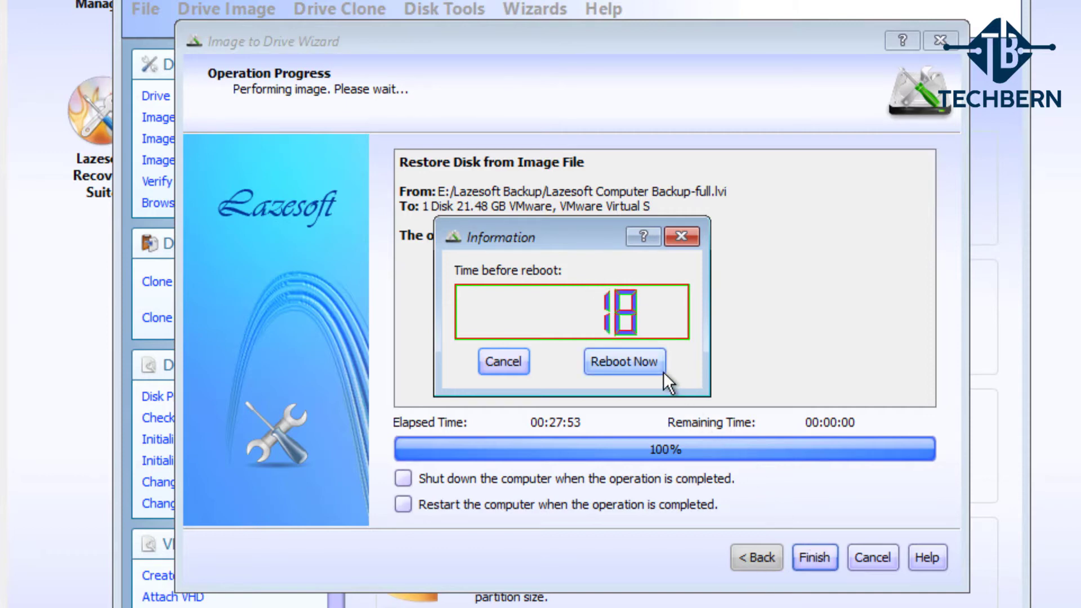
left_click(623, 362)
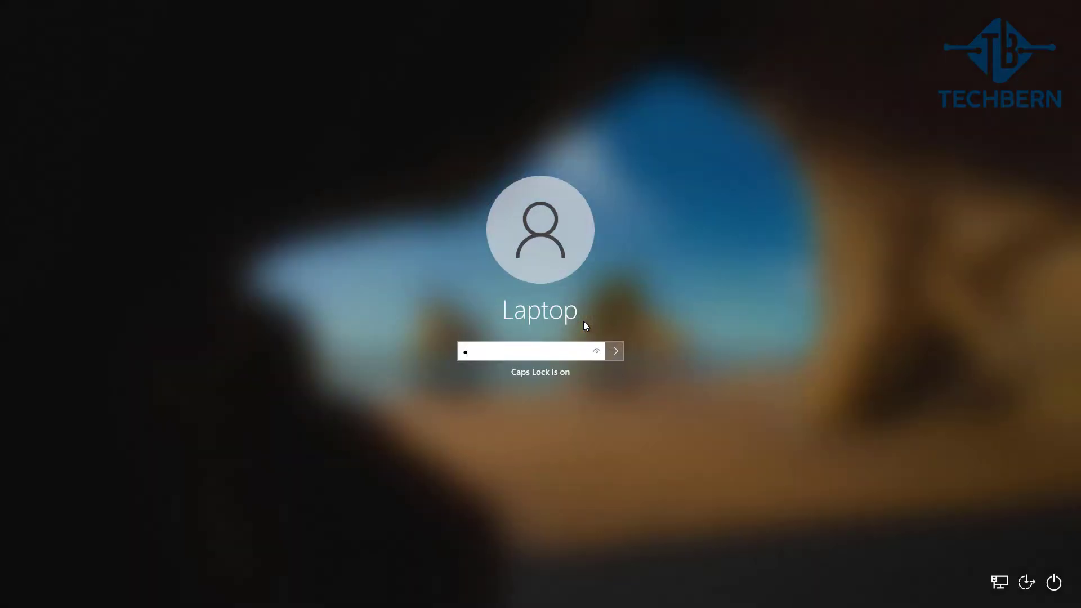
left_click(613, 352)
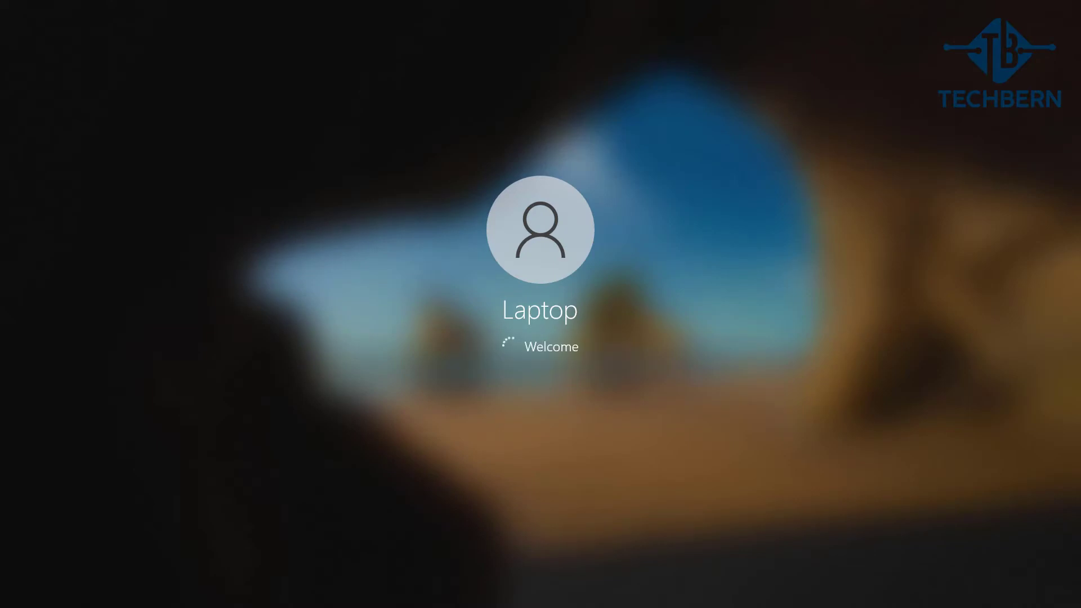